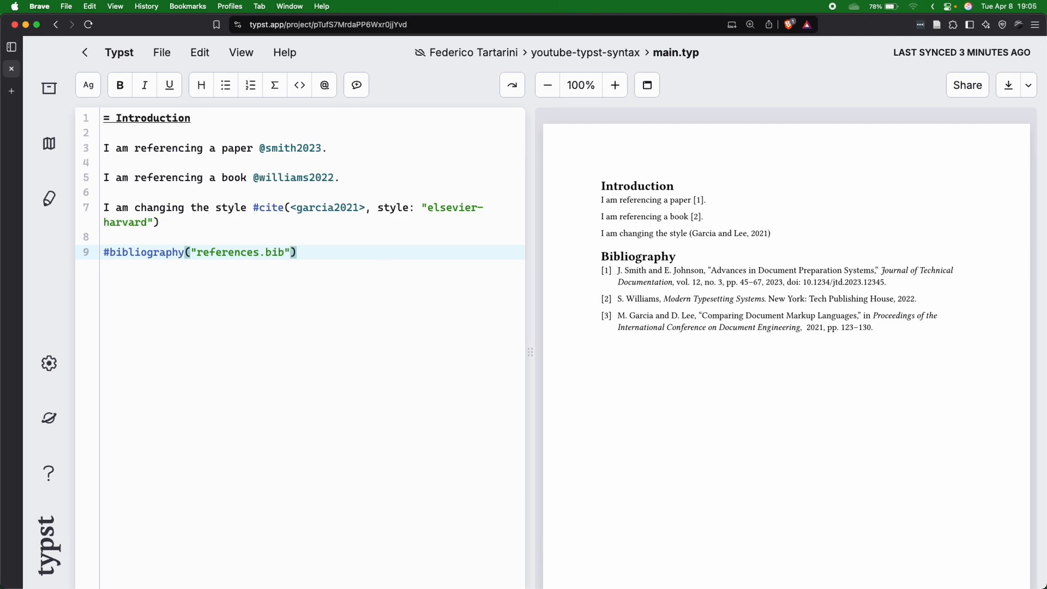
Step: Show references.bib from the Files sidebar and highlight its author and title fields
click(296, 252)
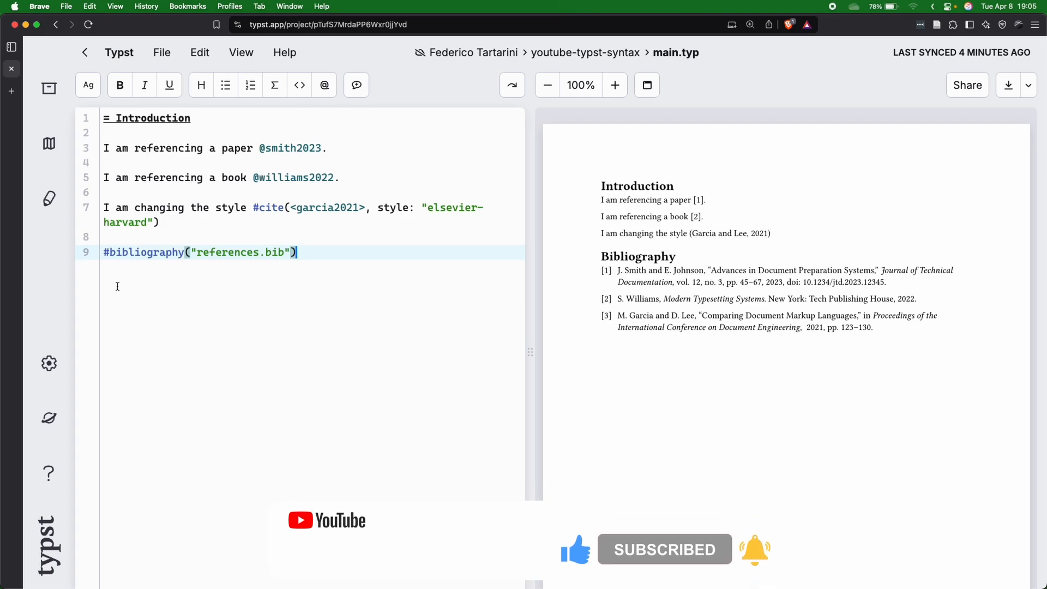
click(48, 89)
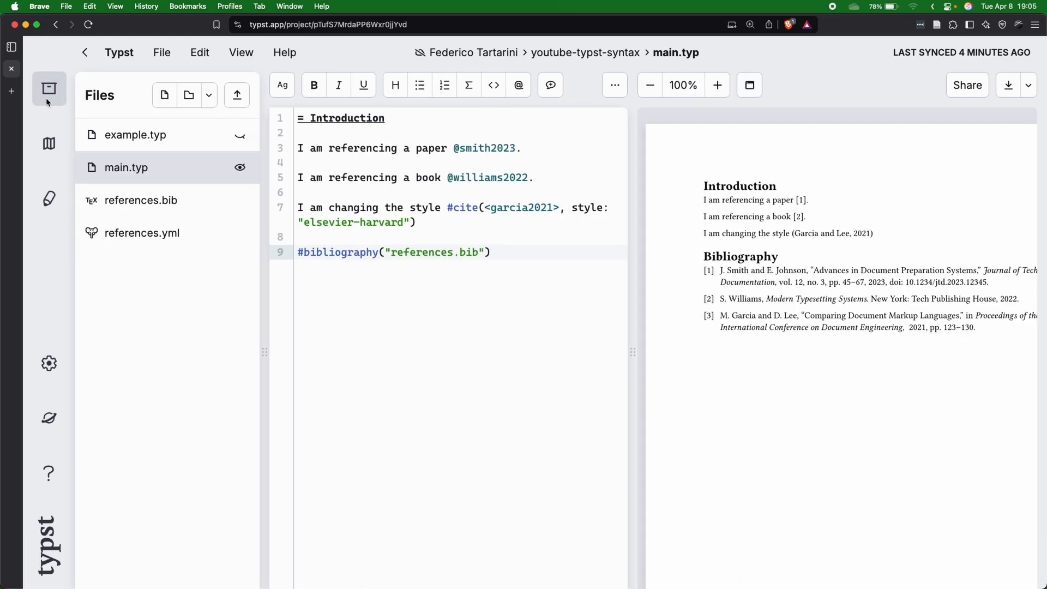
click(140, 200)
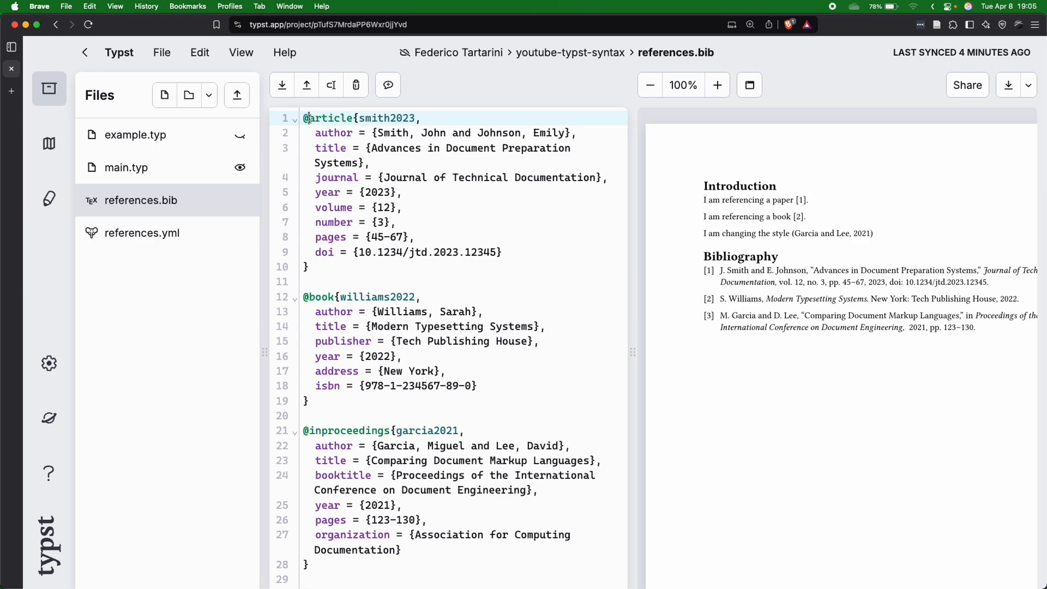
double_click(330, 118)
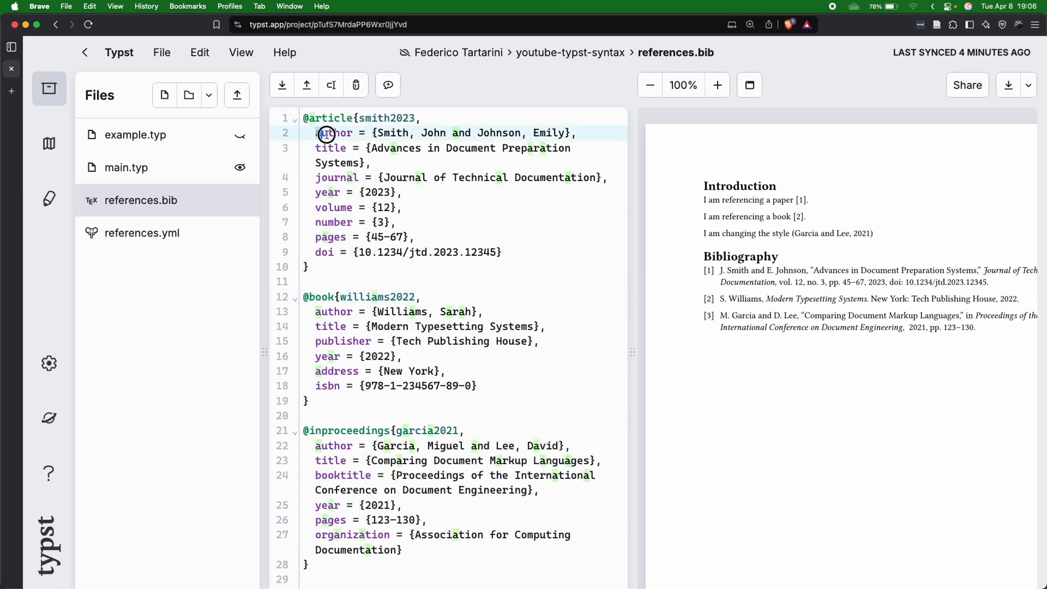
drag(328, 133, 352, 148)
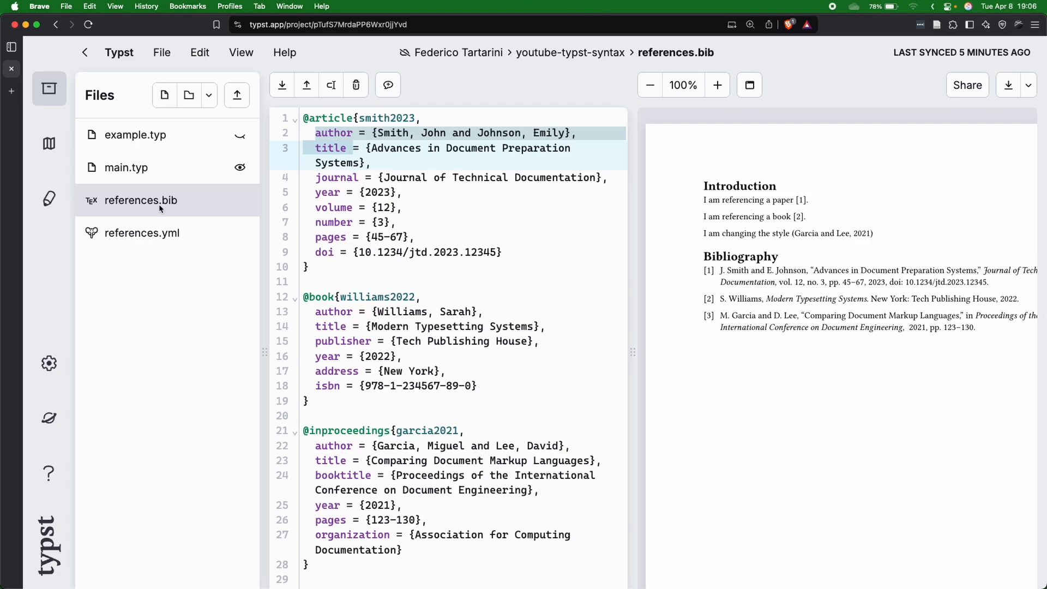
mouse_move(152, 174)
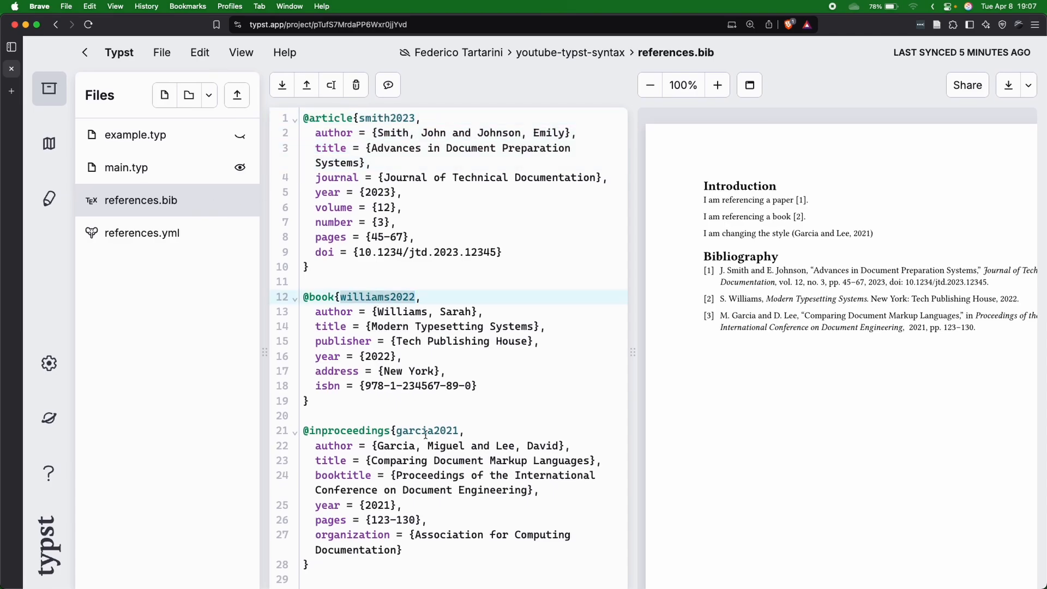
click(126, 167)
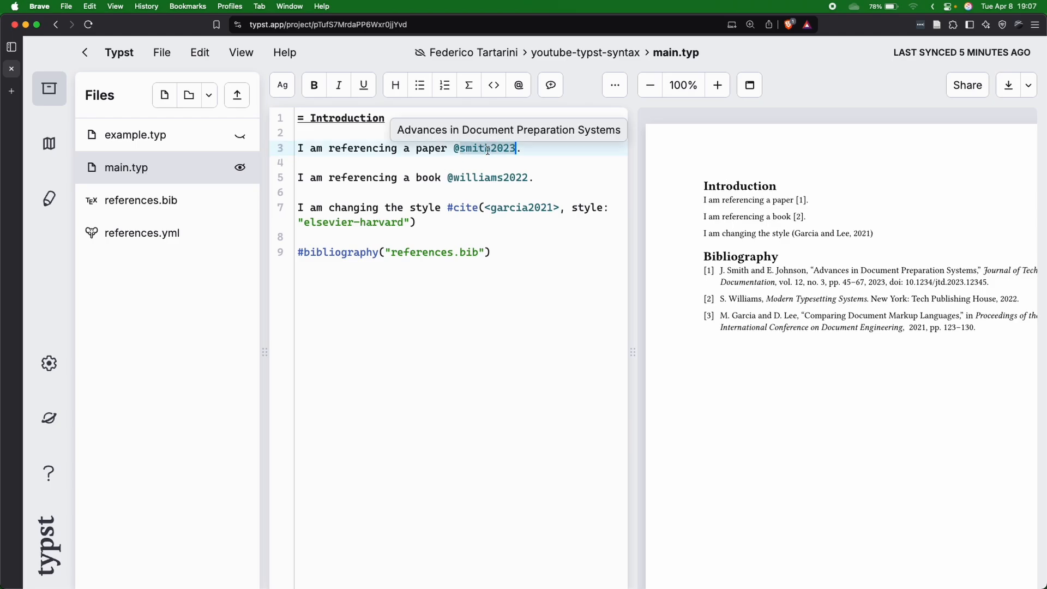
key(Backspace)
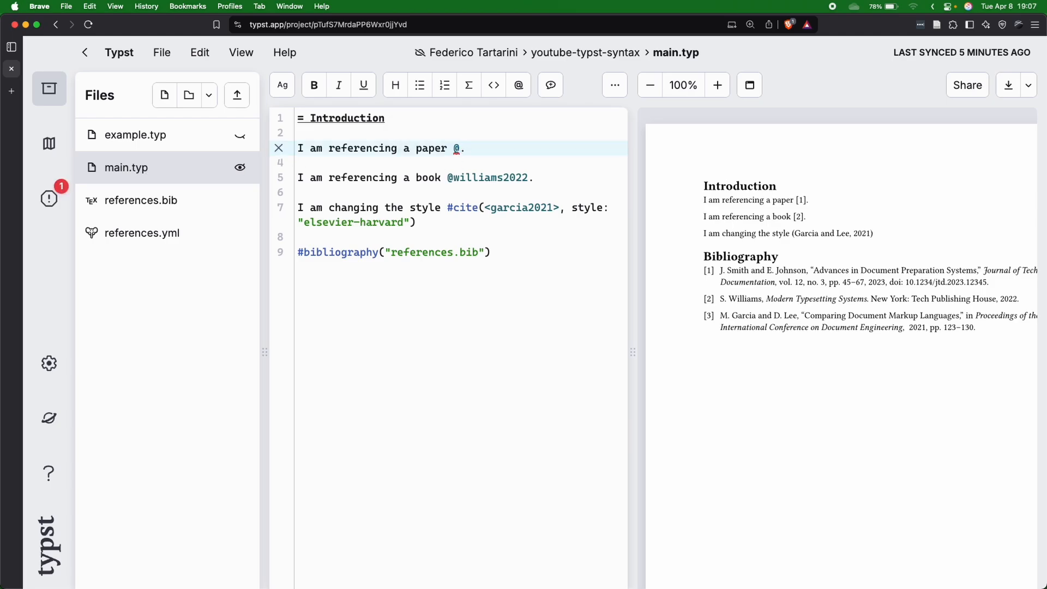
text(g)
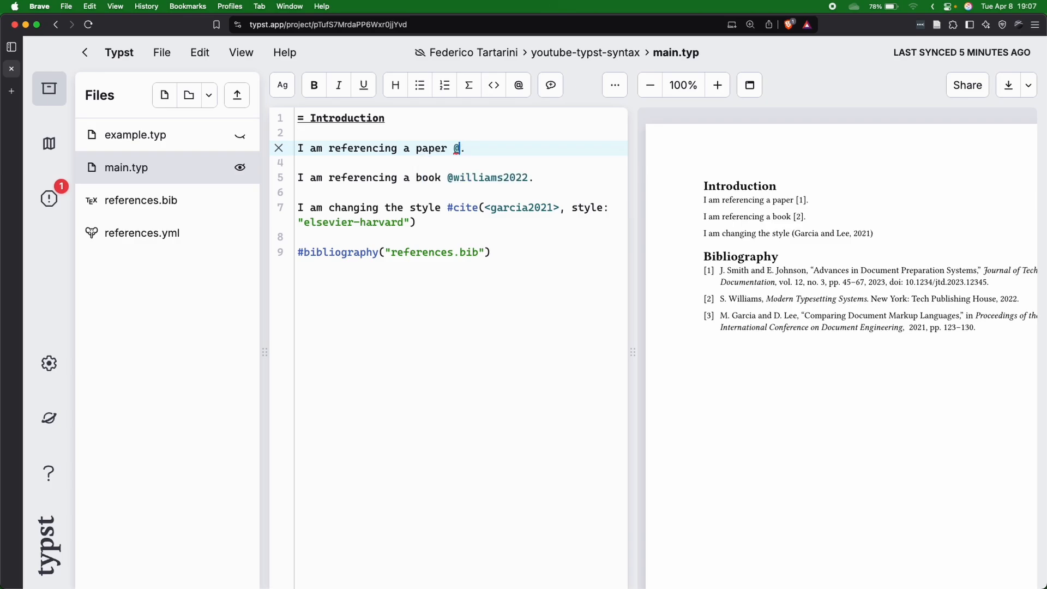
text(s)
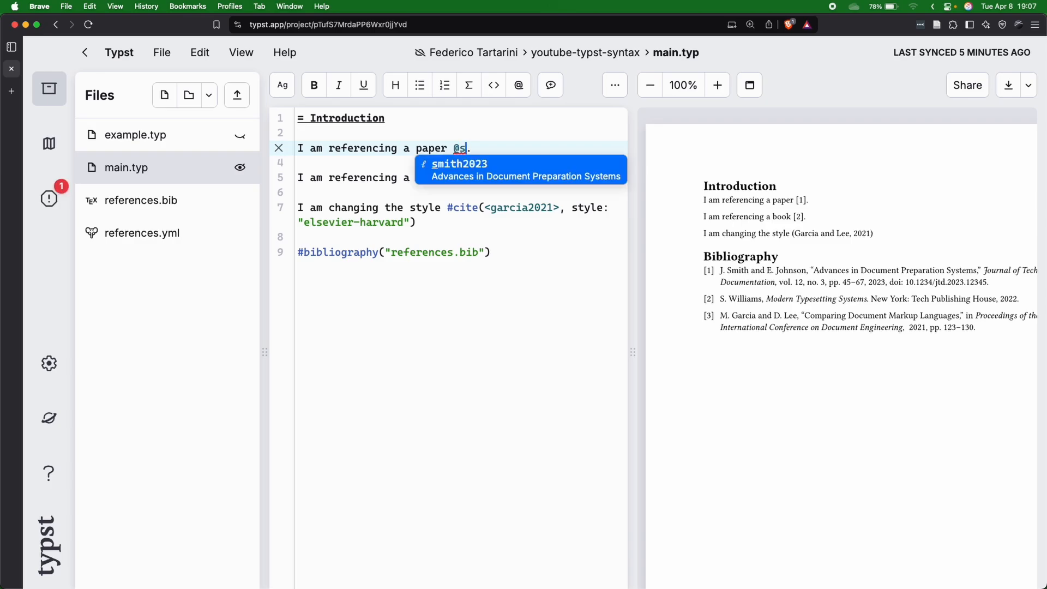
click(459, 168)
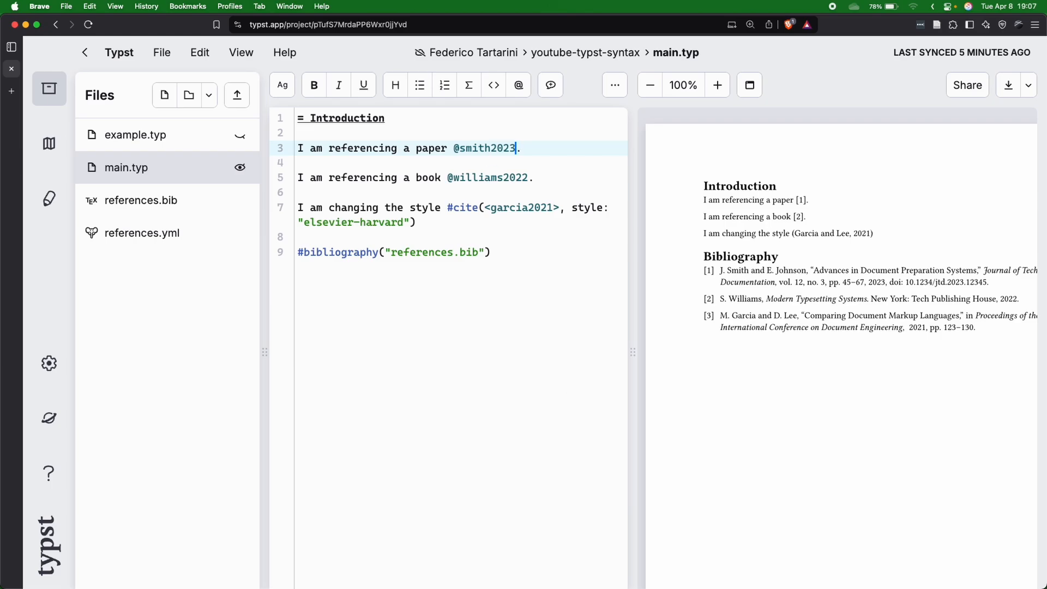
mouse_move(172, 310)
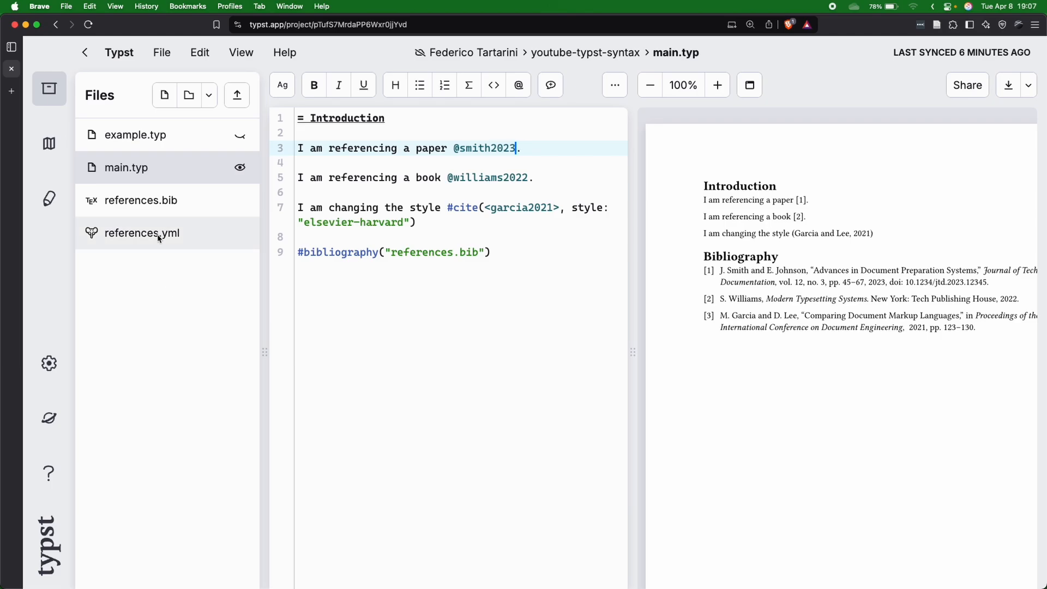
Step: Show references.yml with its single Physical Review B article entry
click(142, 233)
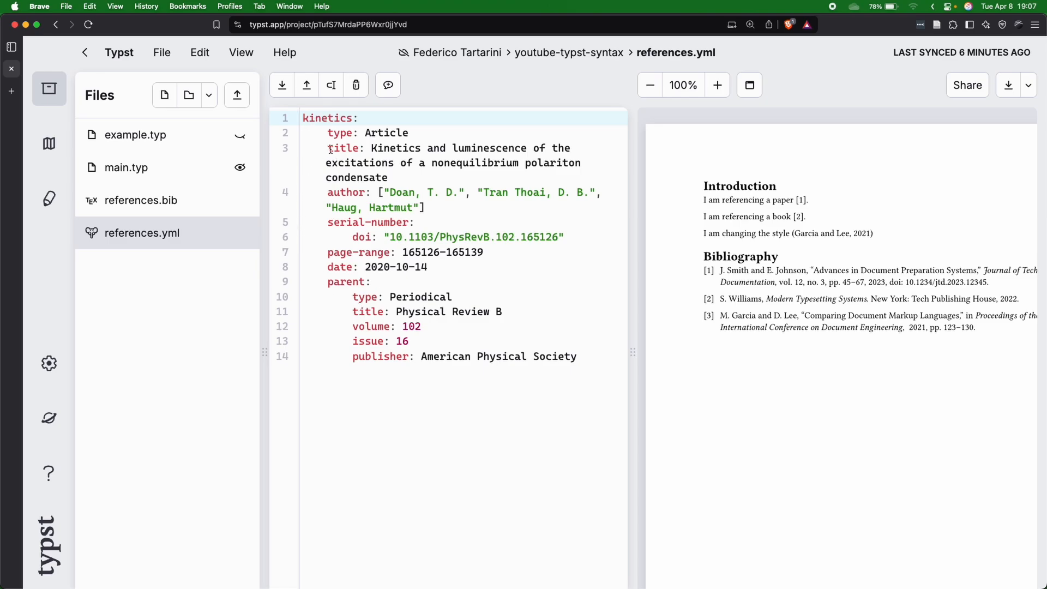
click(303, 119)
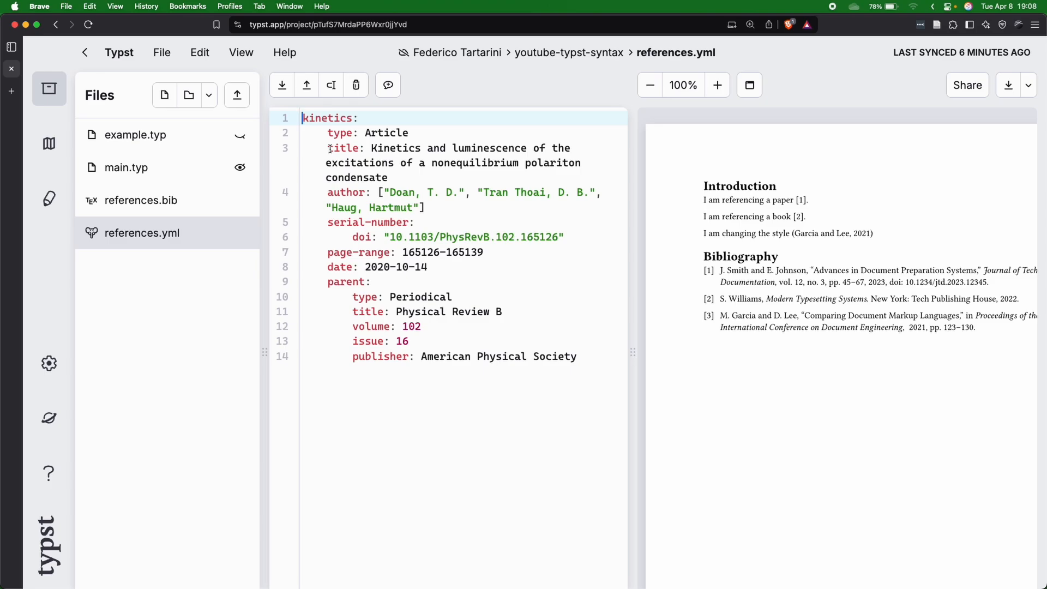
mouse_move(200, 216)
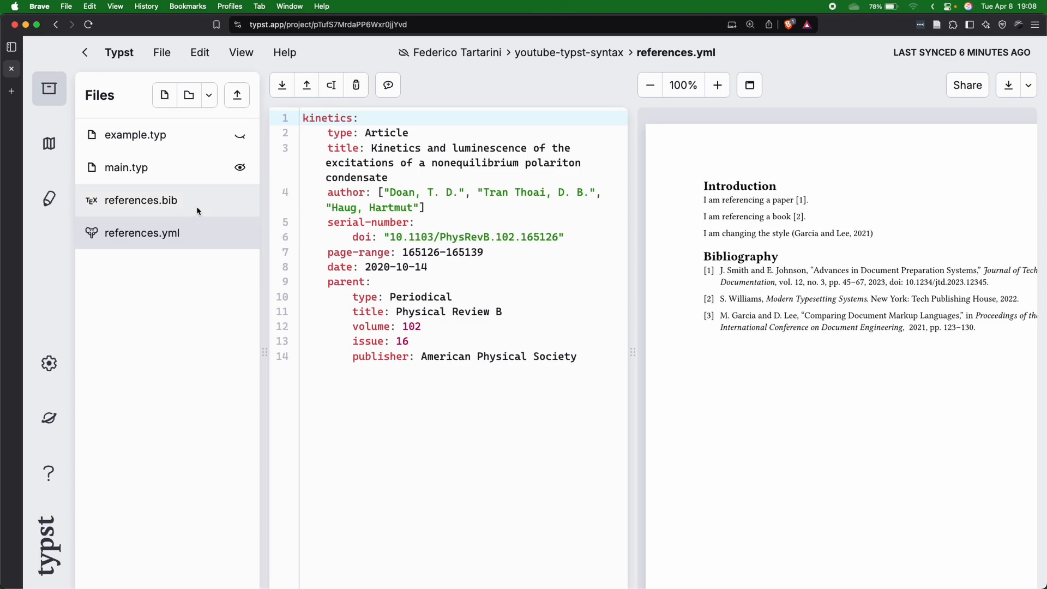
Step: Show example.typ, the fuller citation demo with author-year bibliography
click(136, 135)
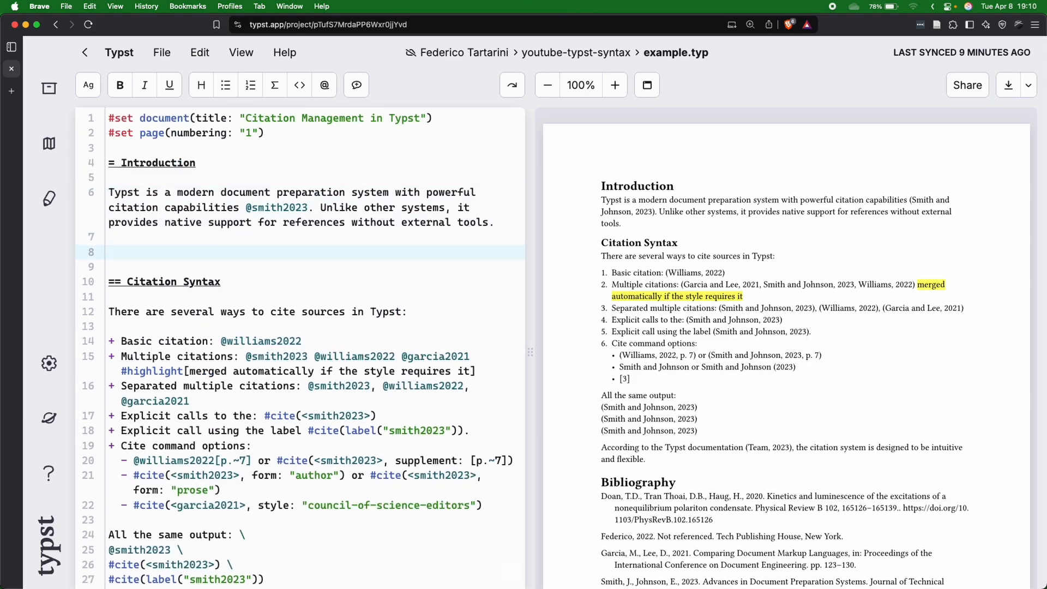
text(@kinetics)
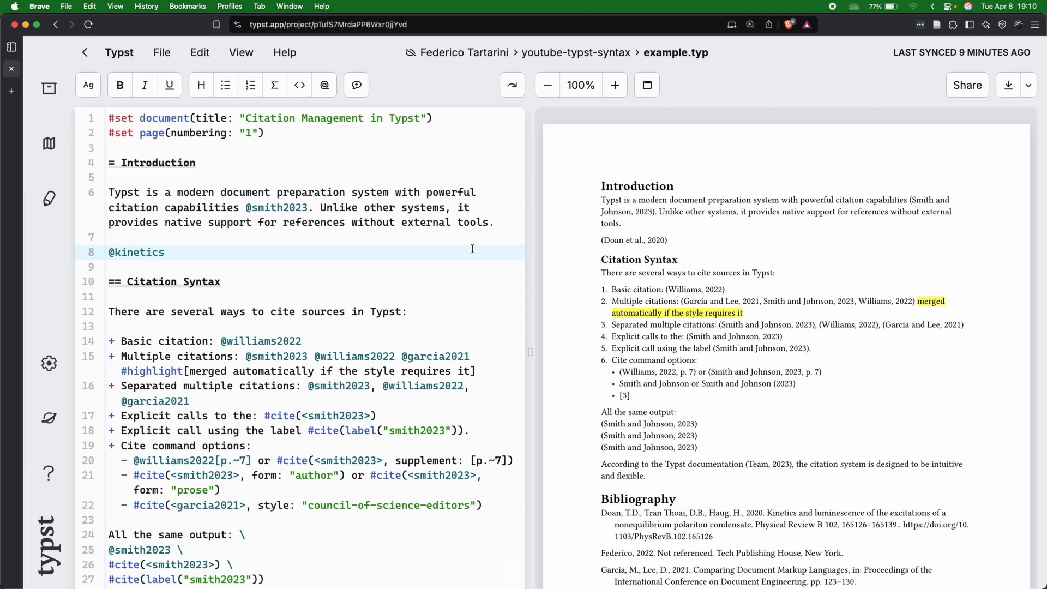
scroll(down, 3)
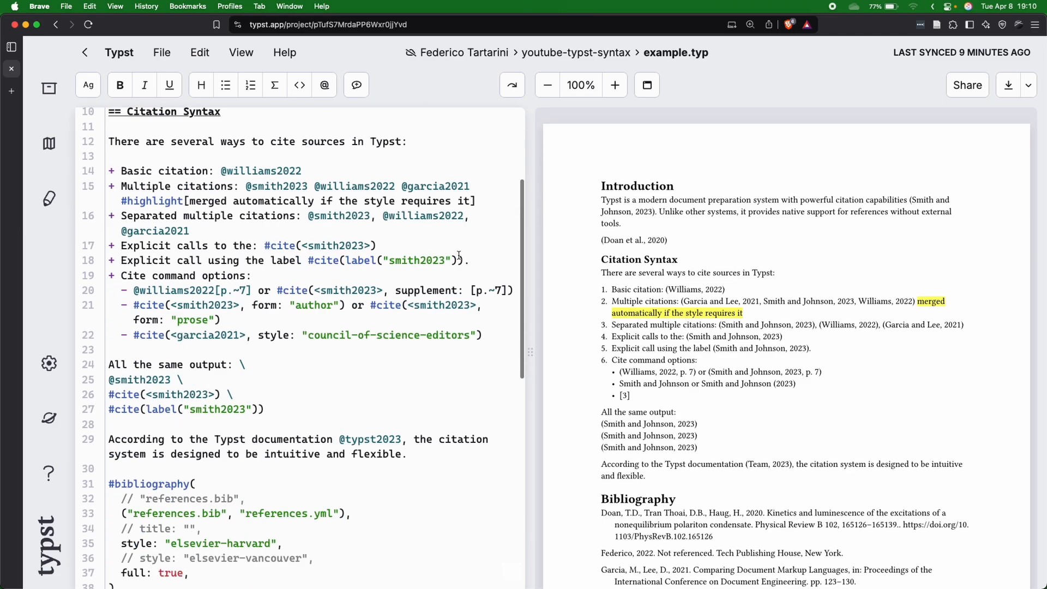
scroll(down, 3)
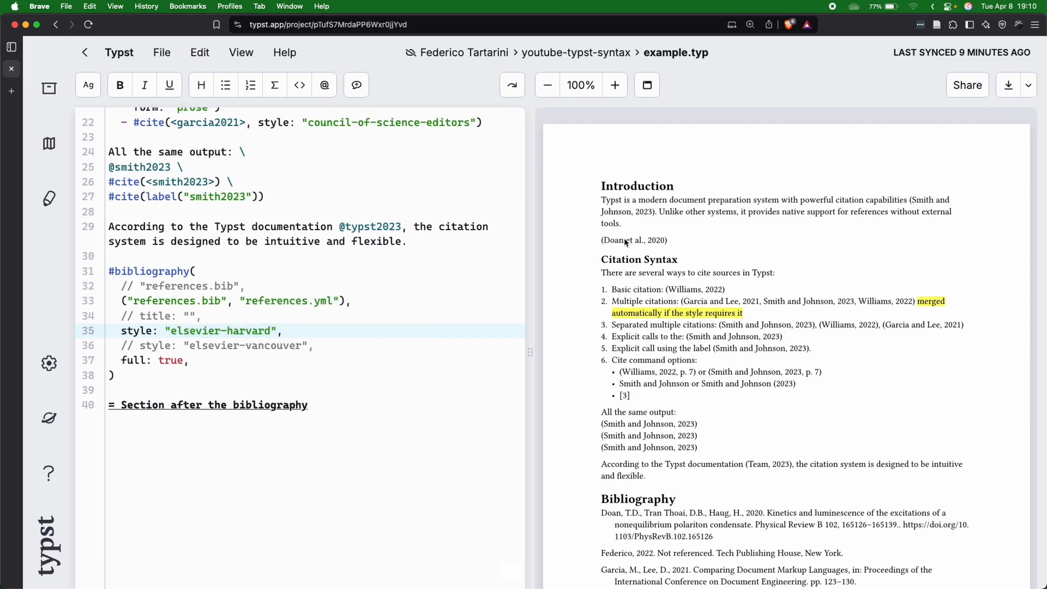
Step: Switch the #bibliography style to elsevier-vancouver for numbered citations
click(283, 330)
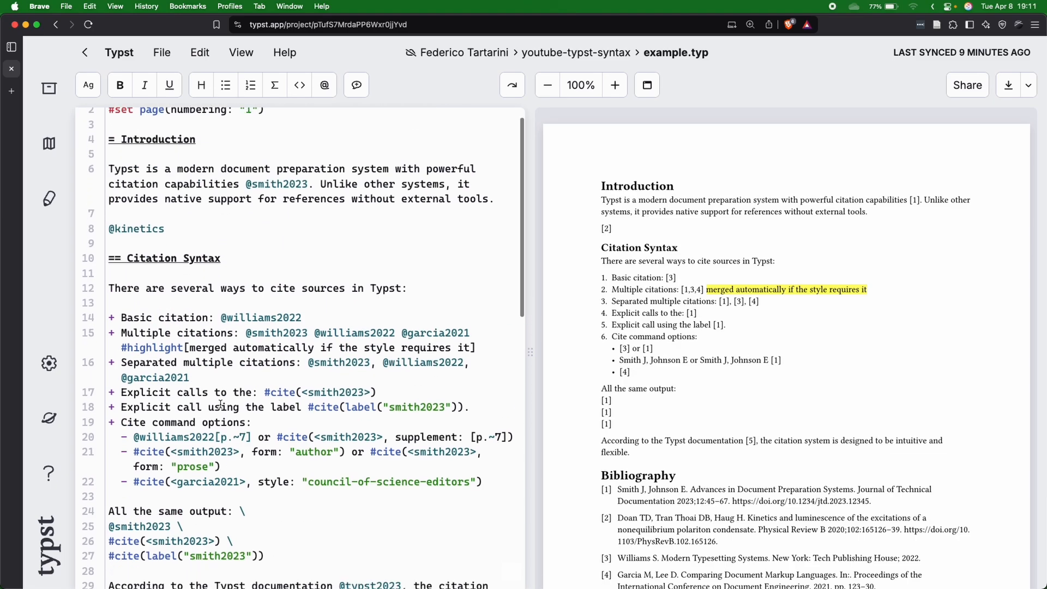
scroll(down, 3)
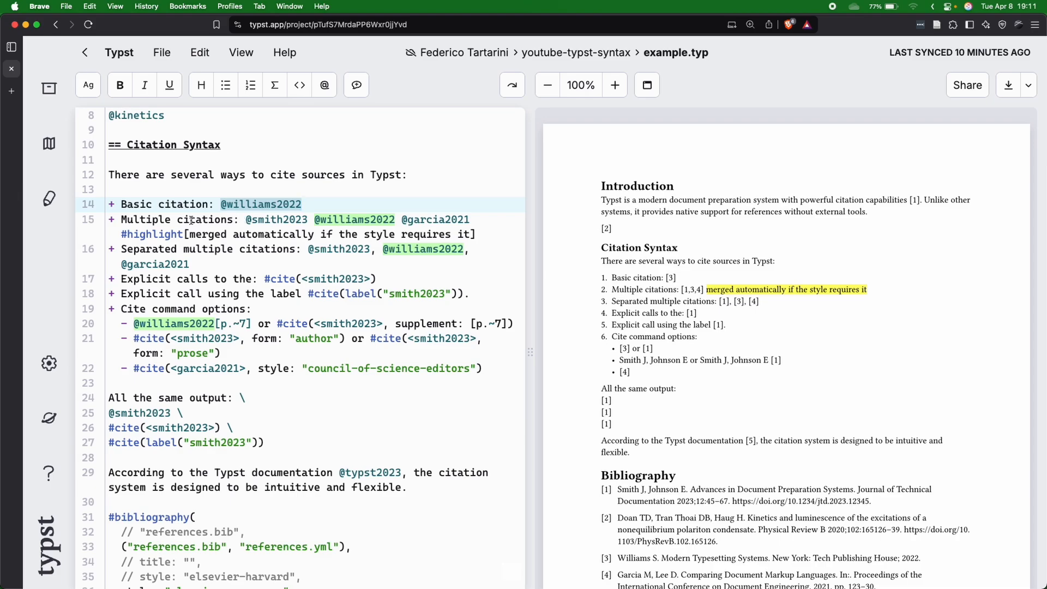
mouse_move(260, 204)
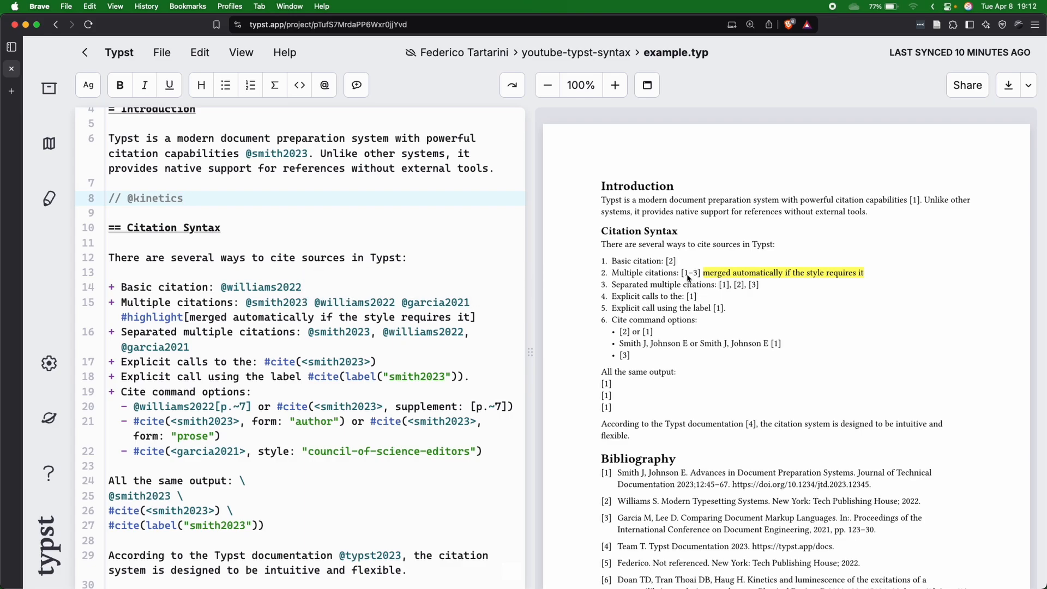
mouse_move(480, 252)
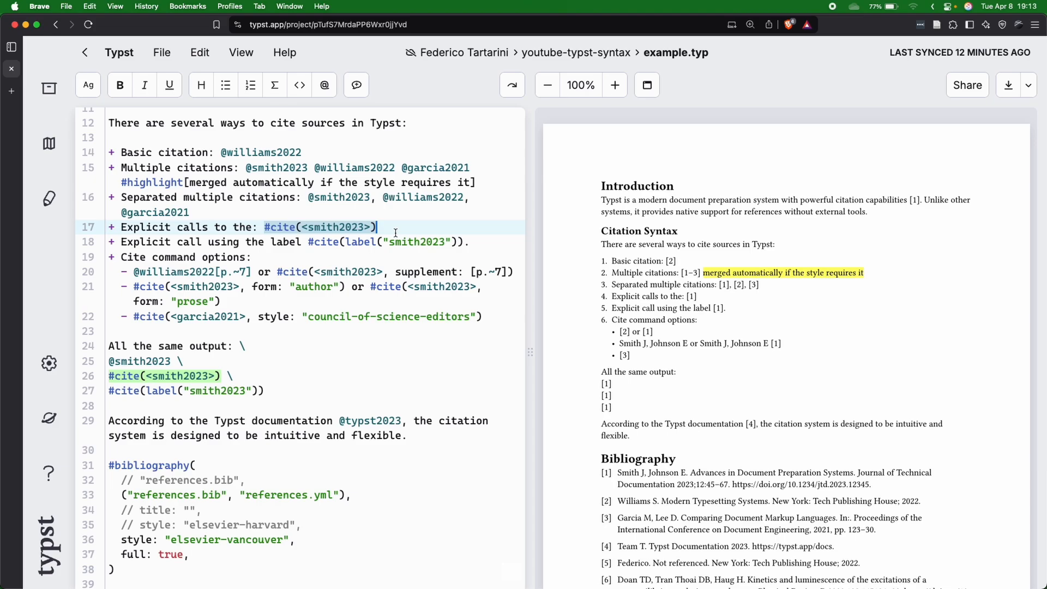
Step: Toggle the #bibliography style lines between elsevier-vancouver and elsevier-harvard
click(307, 197)
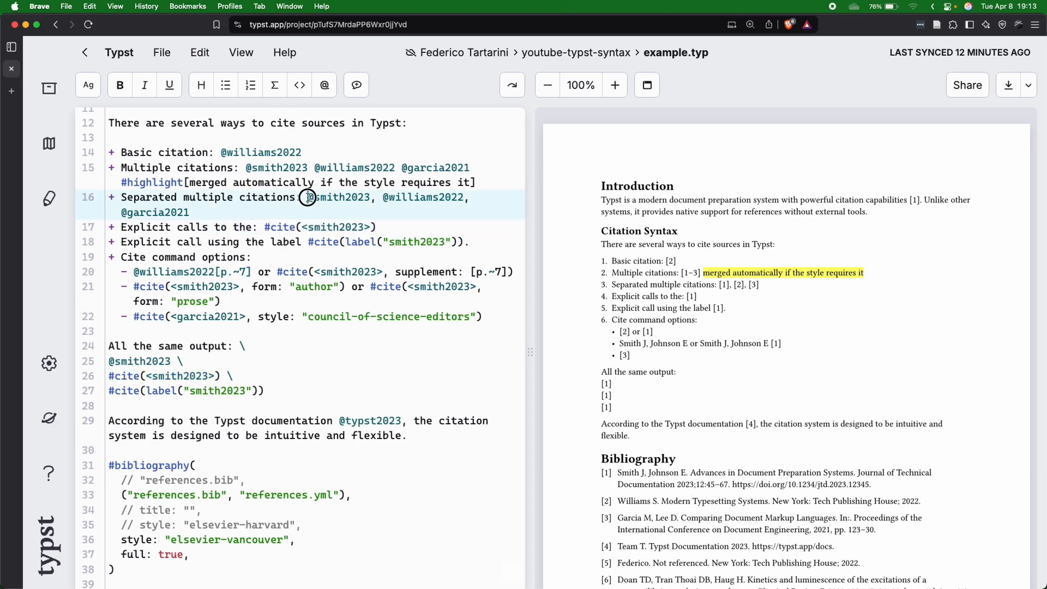
click(333, 226)
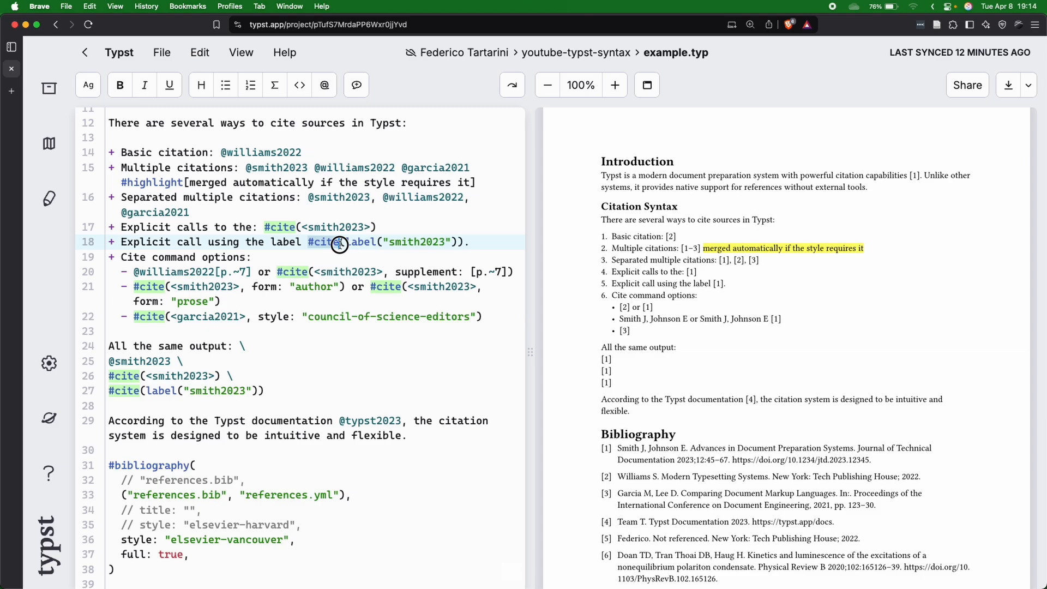
mouse_move(324, 241)
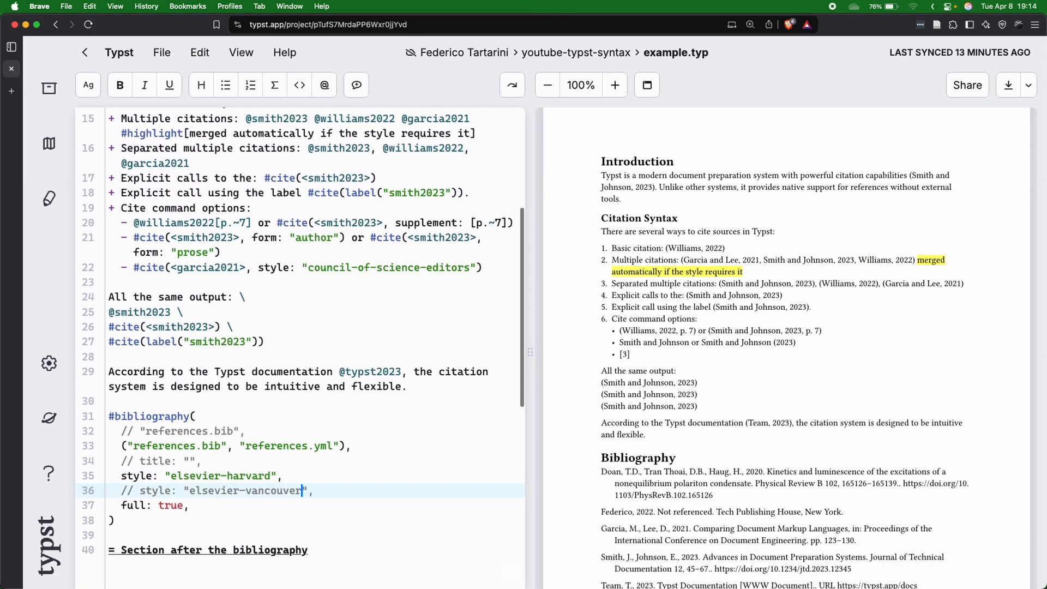
scroll(down, 3)
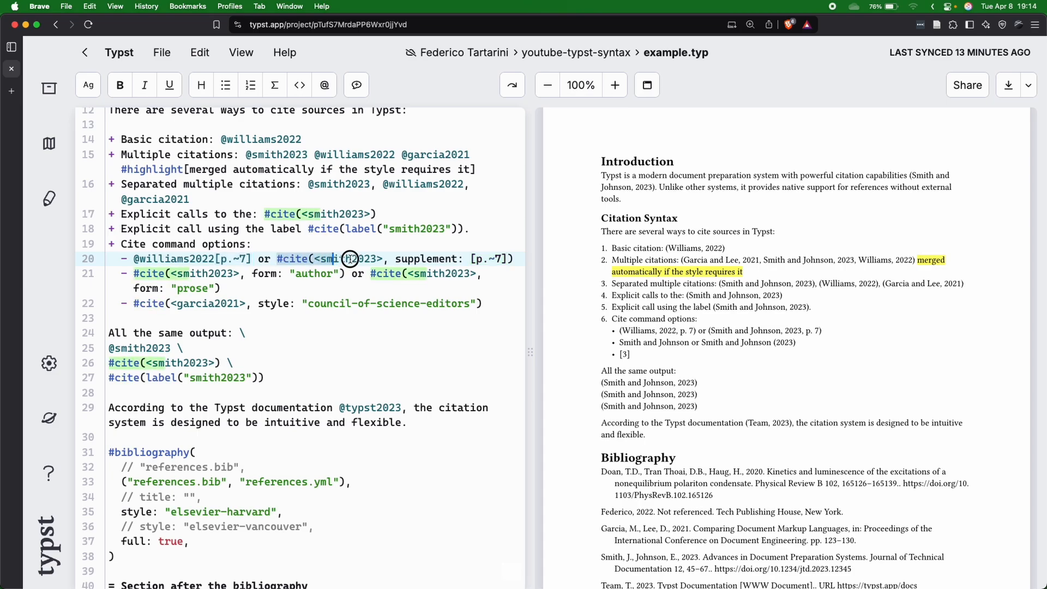
double_click(344, 258)
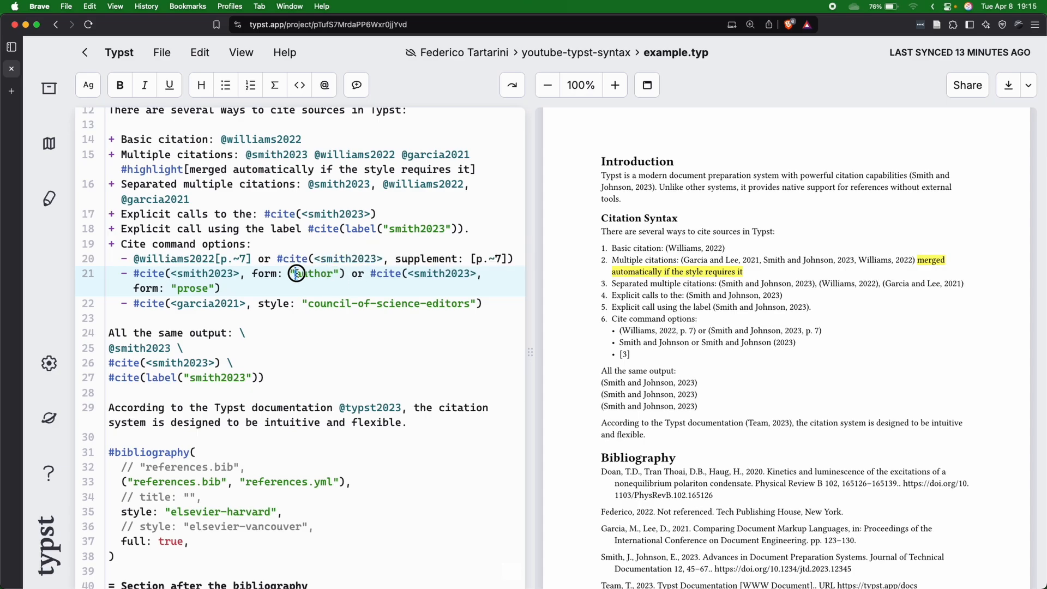
double_click(314, 273)
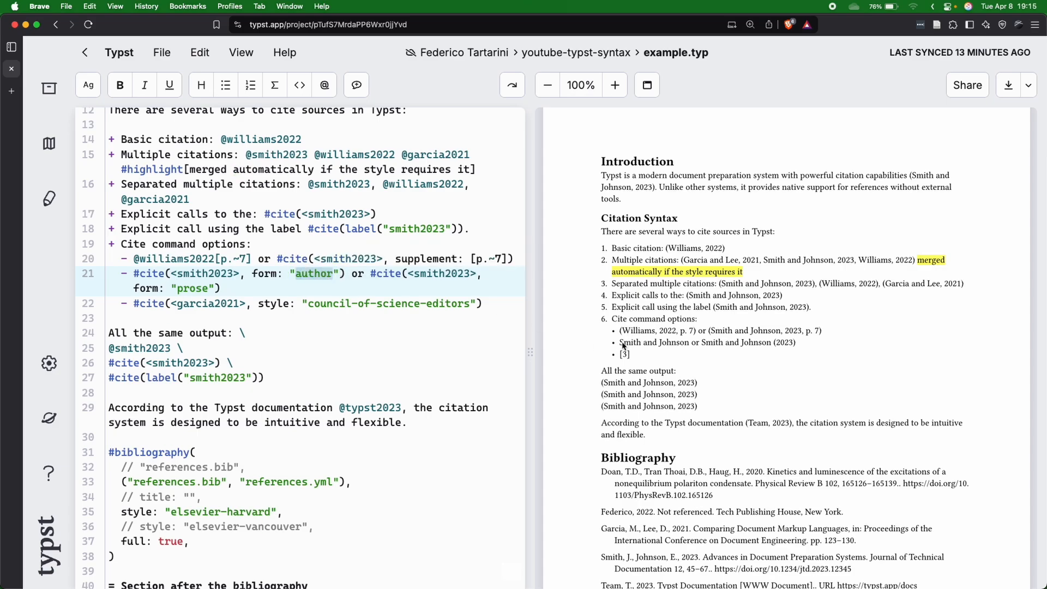
scroll(down, 3)
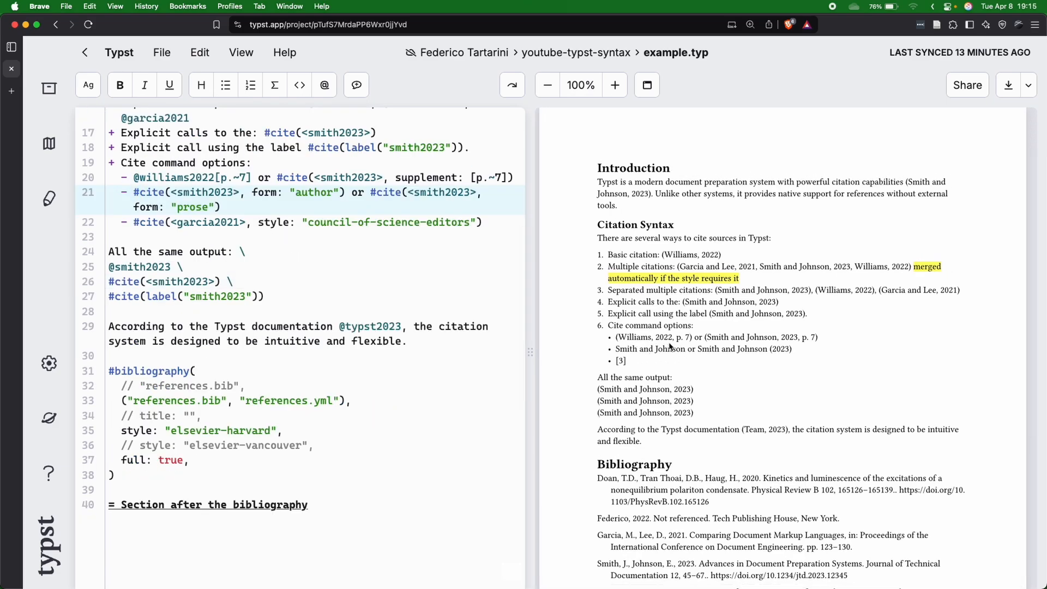
mouse_move(191, 207)
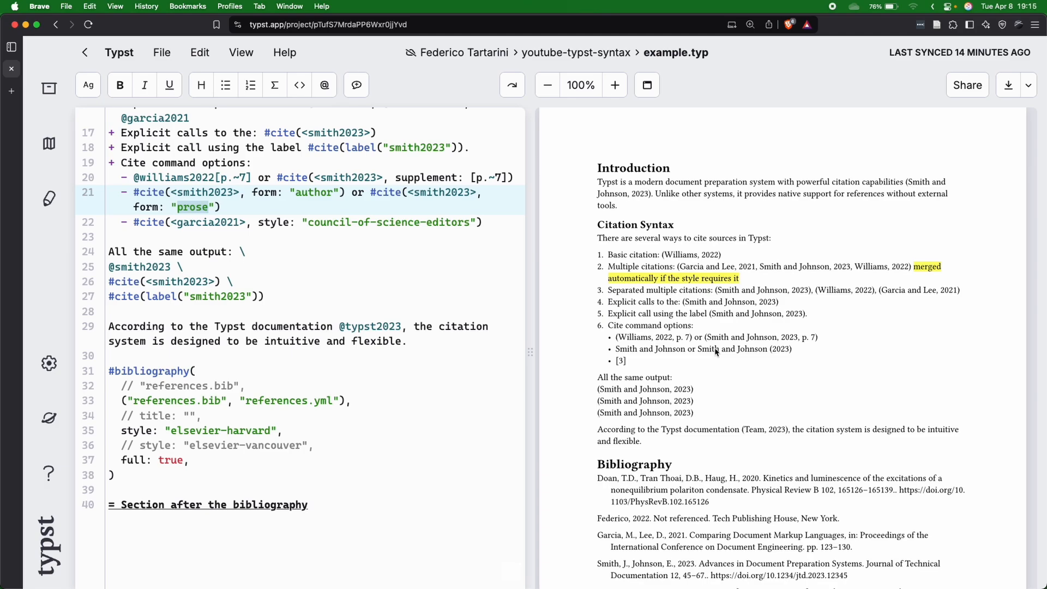
click(207, 207)
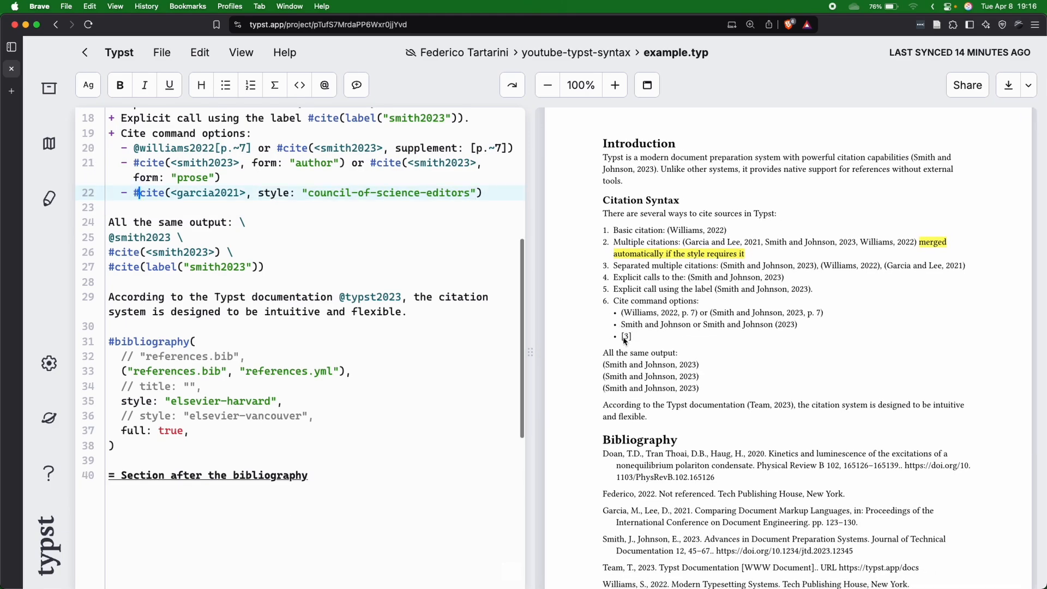
mouse_move(627, 346)
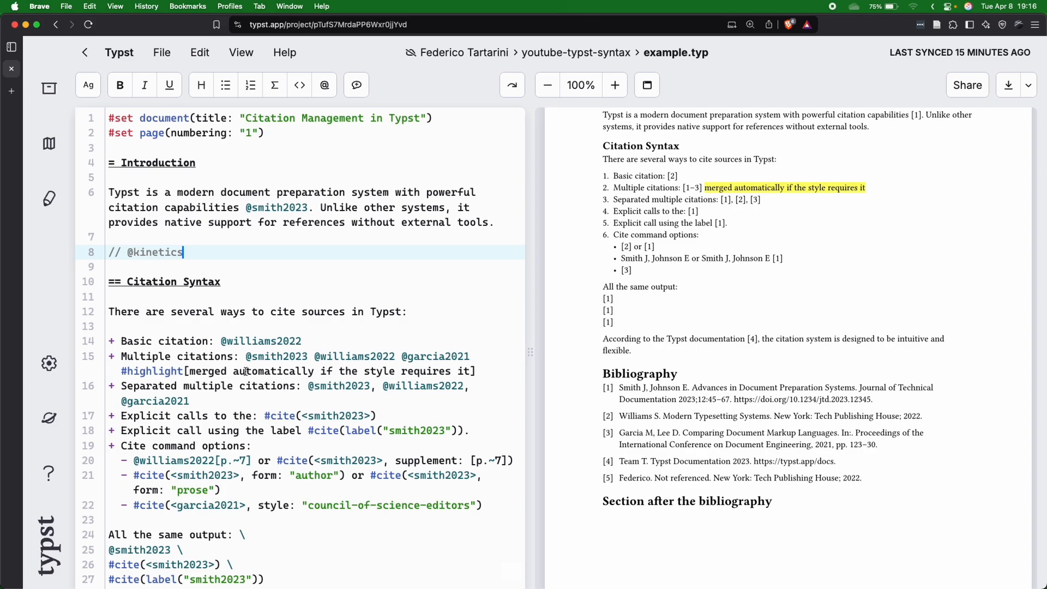
Step: Uncomment the bibliography title setting and set it to "Ciao"
scroll(down, 3)
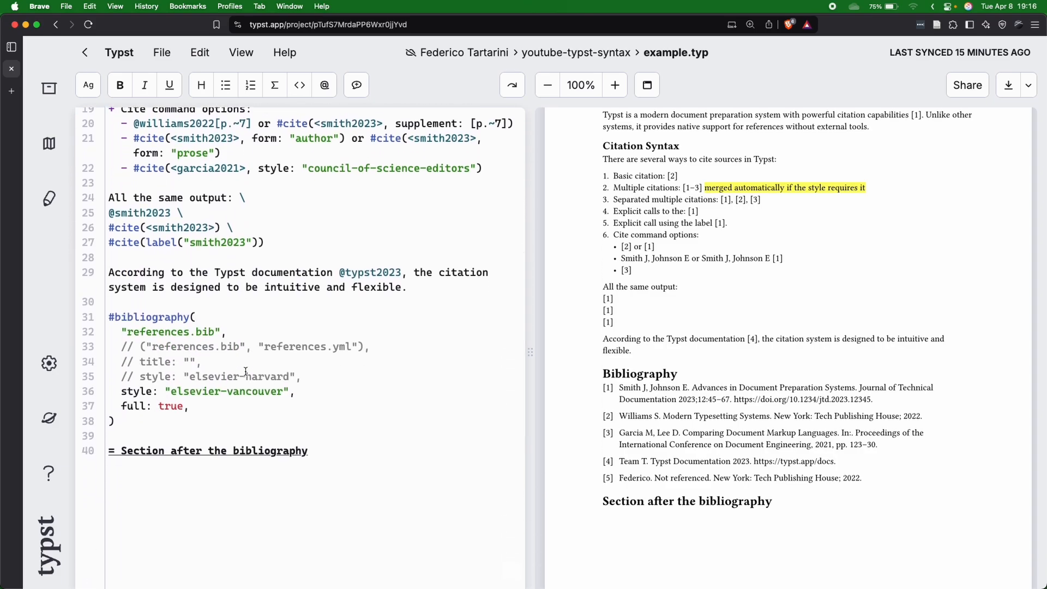
click(212, 362)
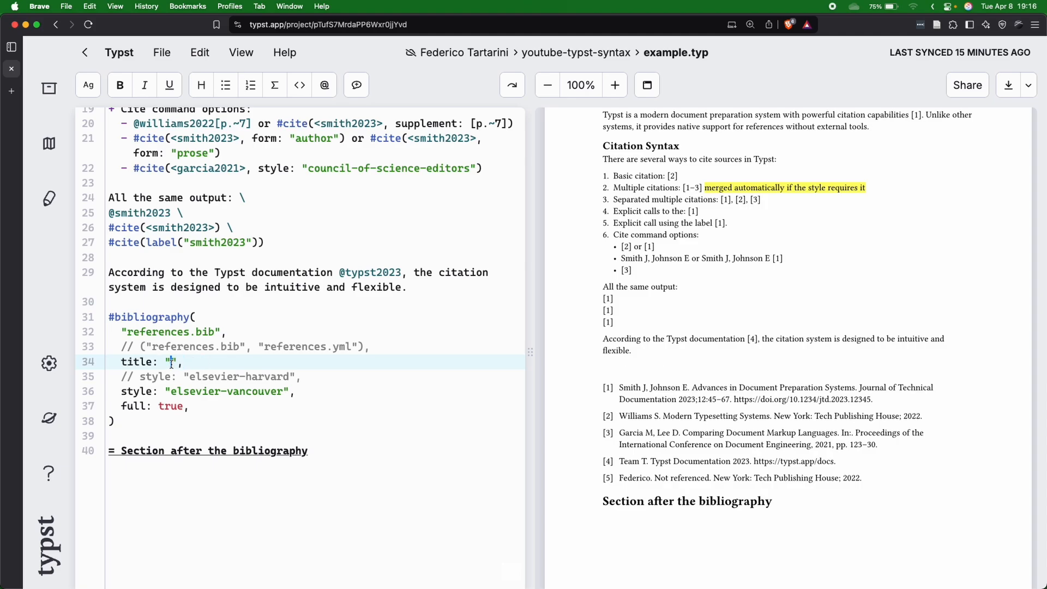
text(Ciao)
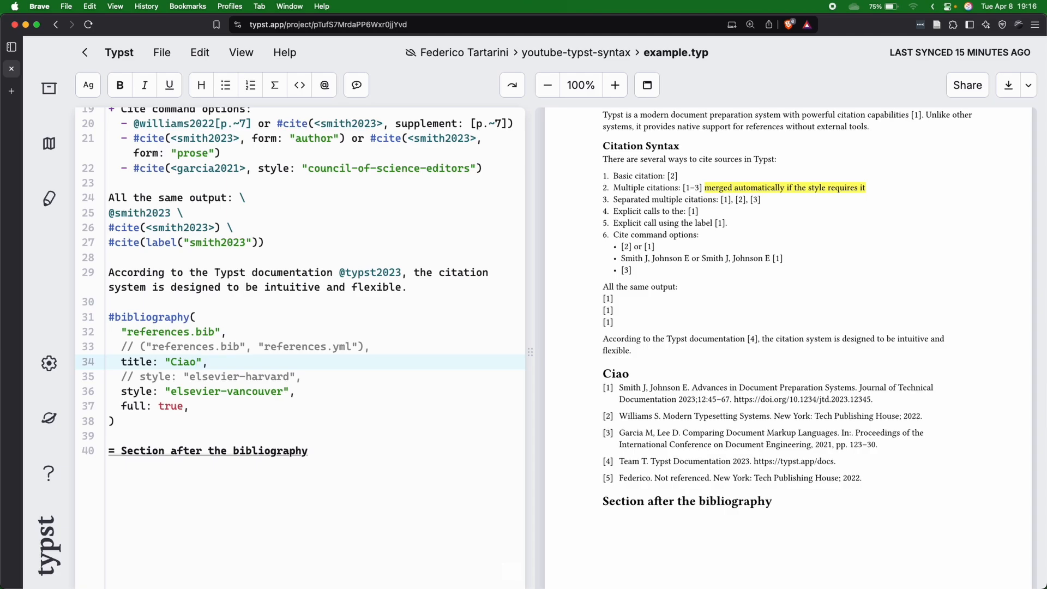
click(199, 362)
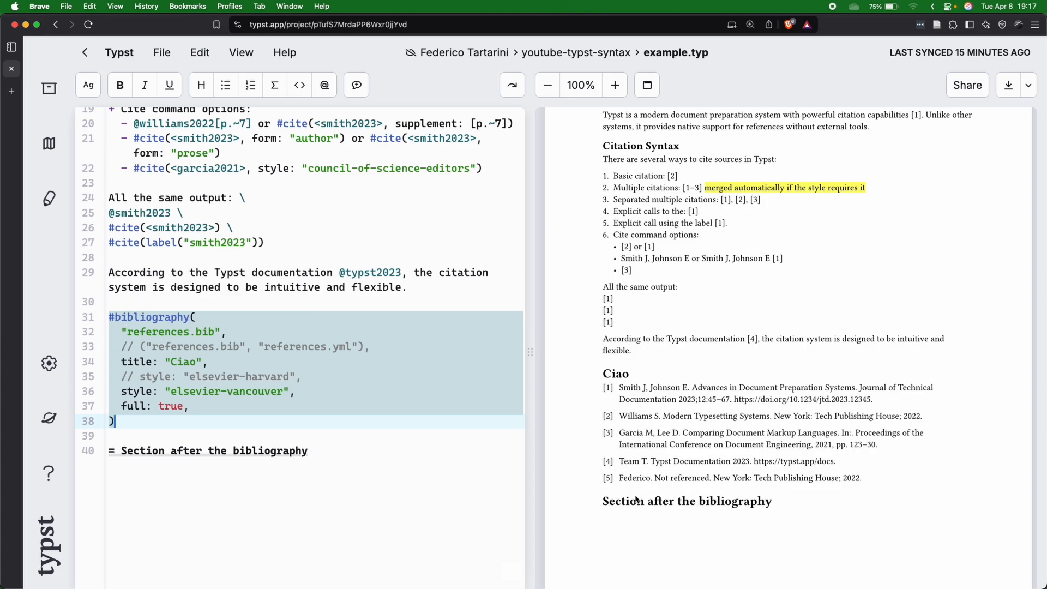
mouse_move(709, 492)
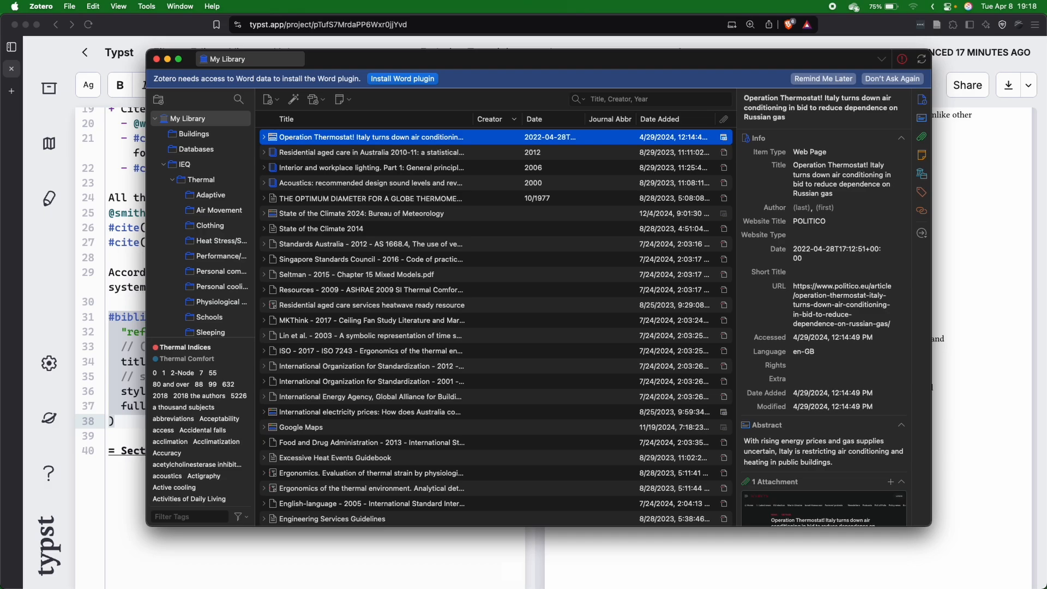
mouse_move(292, 66)
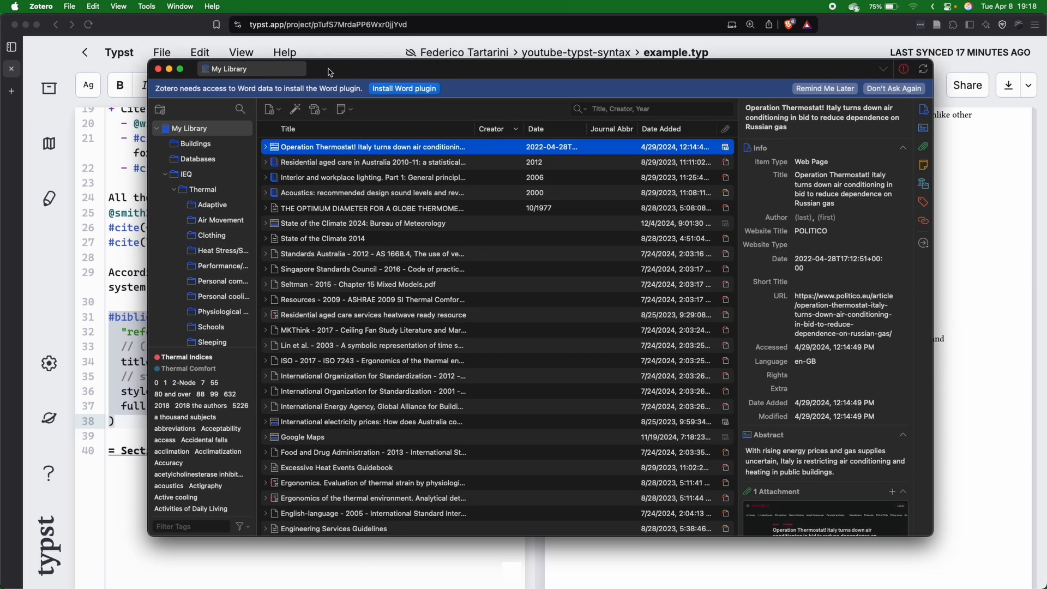
Step: Start and cancel Zotero's BibTeX library export, then select the Standards Australia 2012 item
click(68, 6)
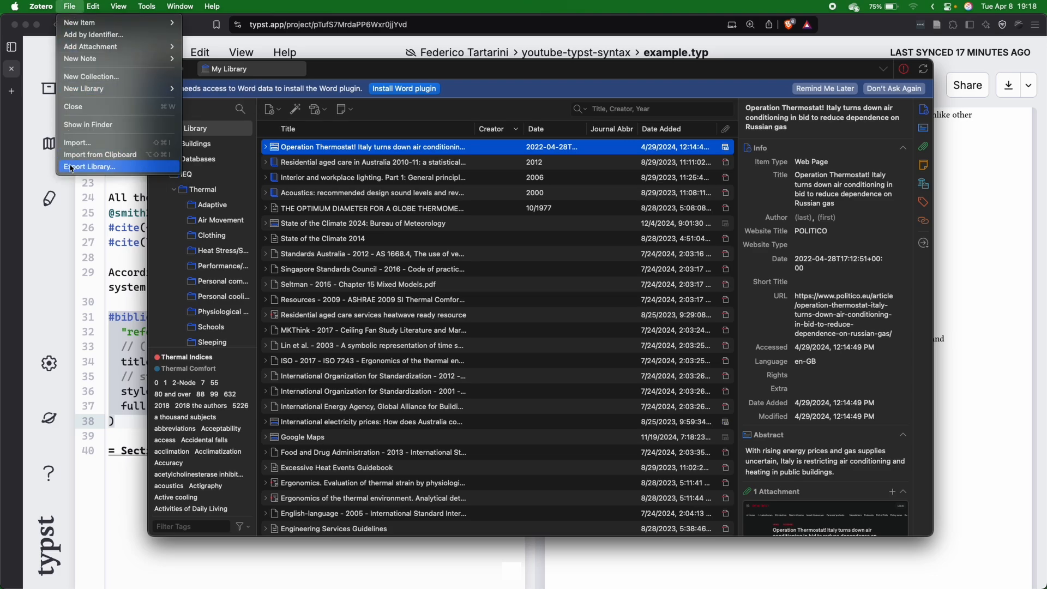
click(89, 166)
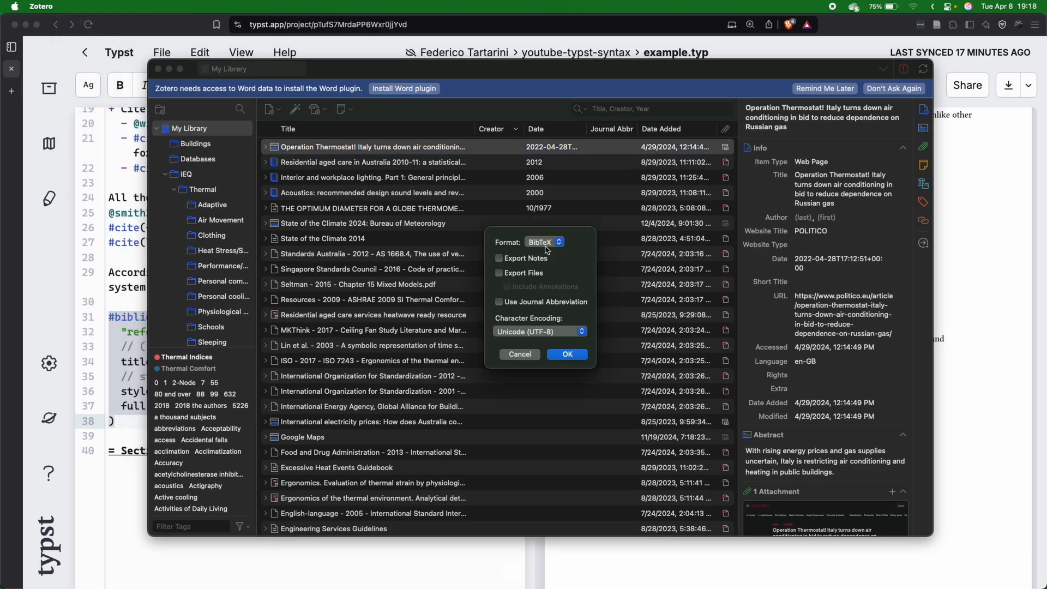
mouse_move(523, 287)
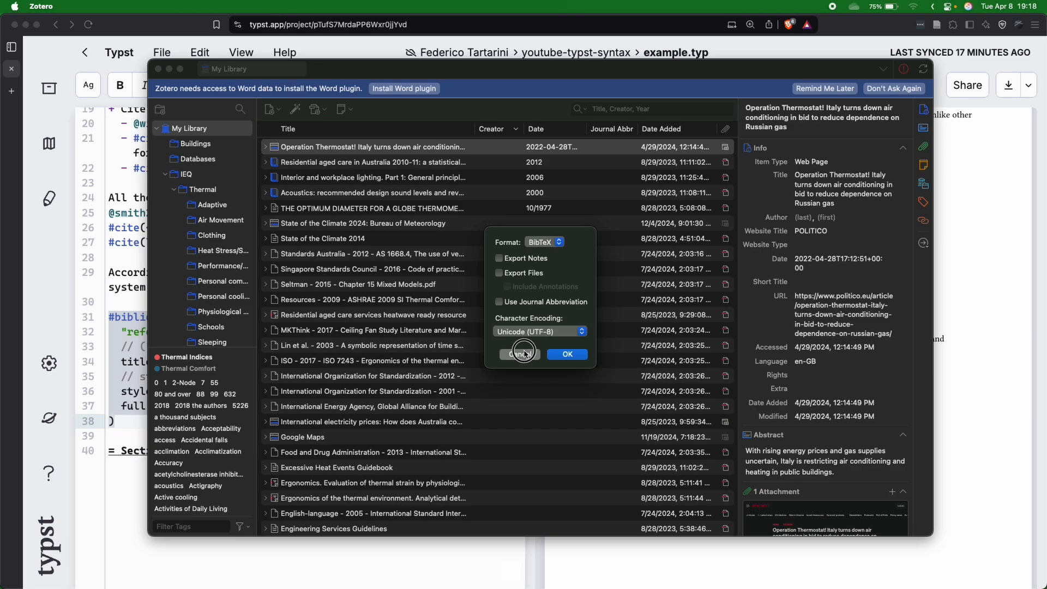
click(518, 354)
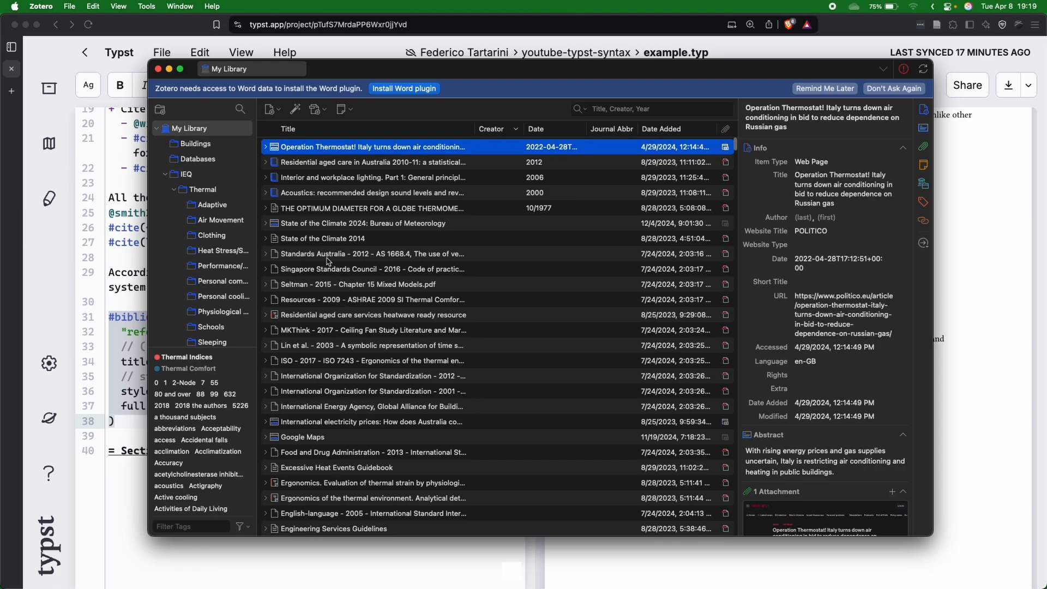
click(372, 254)
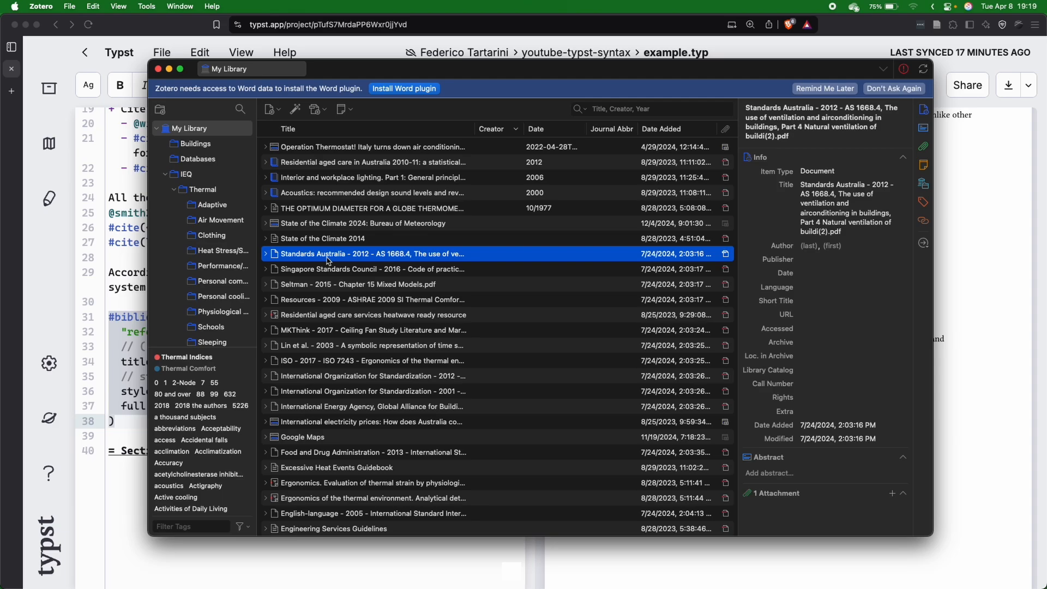
mouse_move(136, 327)
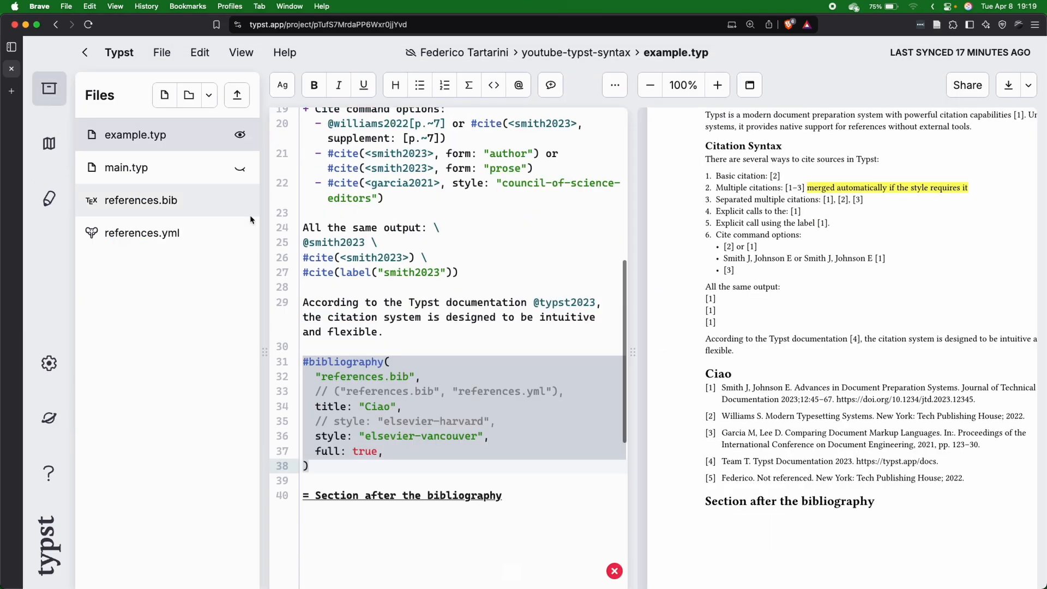
click(140, 200)
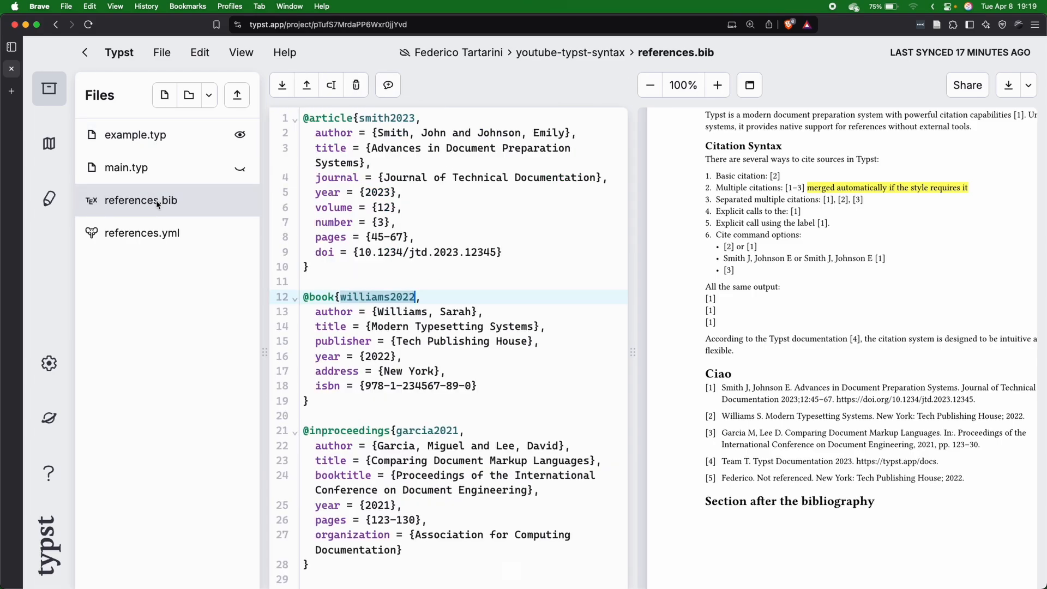
scroll(down, 3)
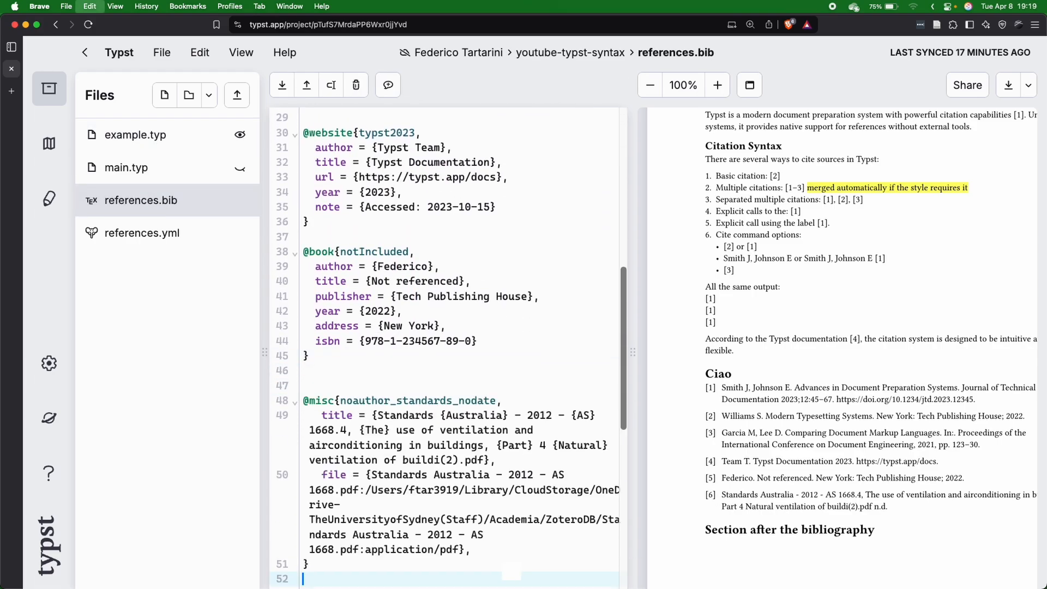
scroll(down, 3)
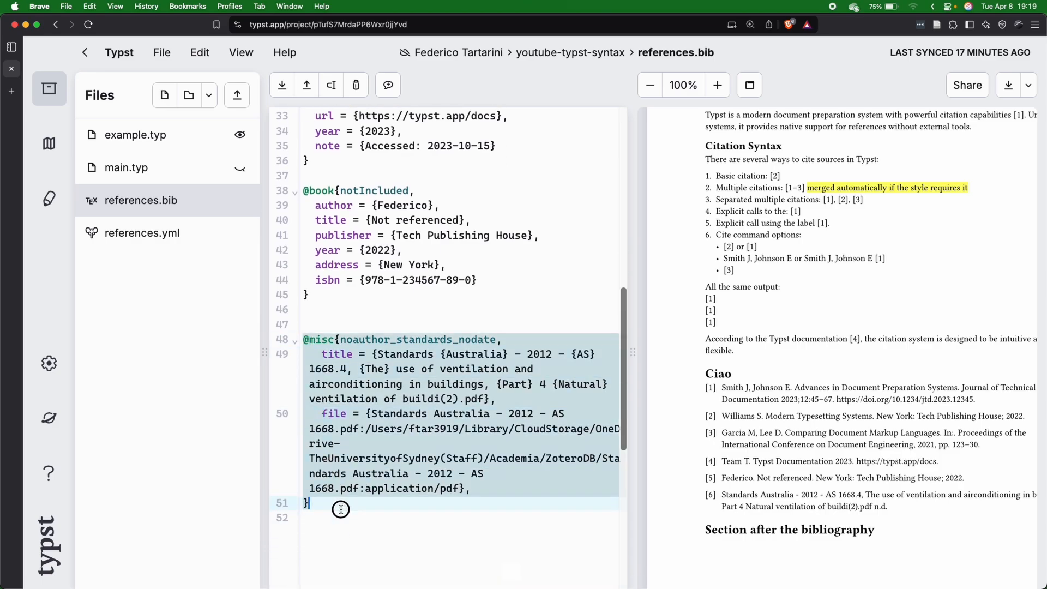
key(cmd+space)
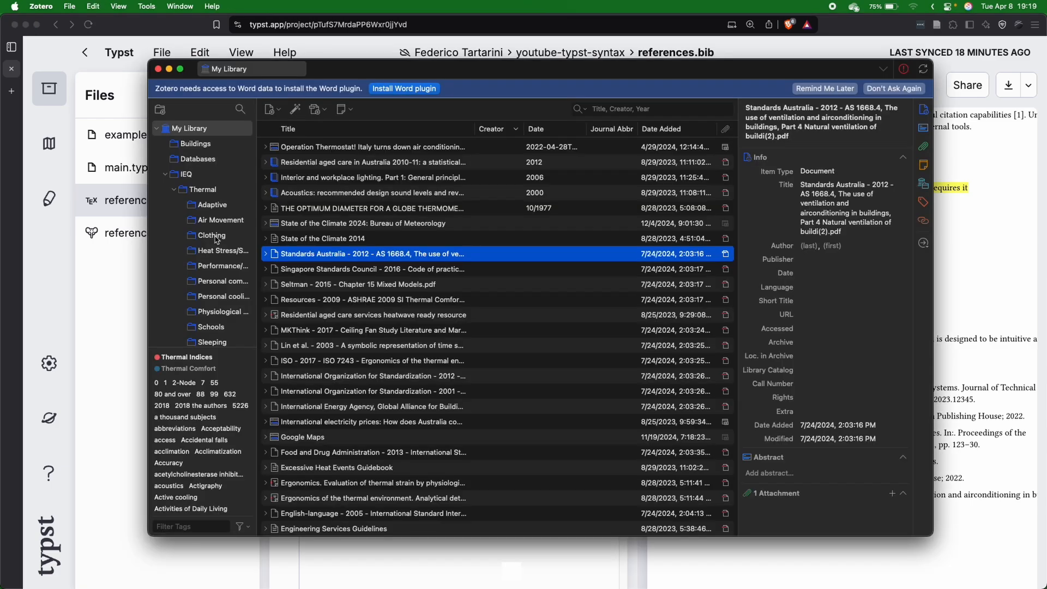
click(40, 6)
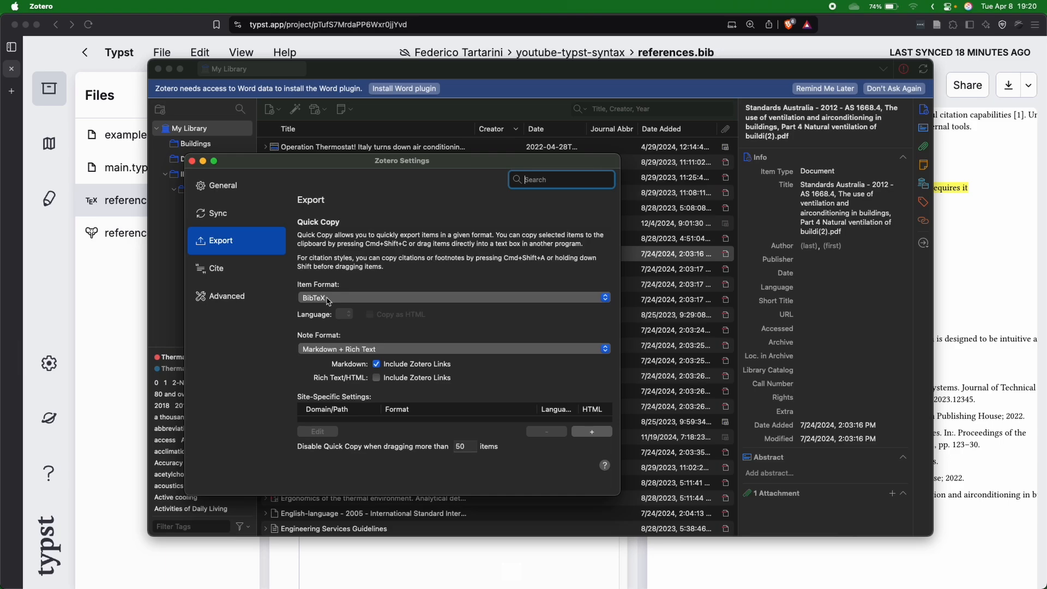
click(454, 297)
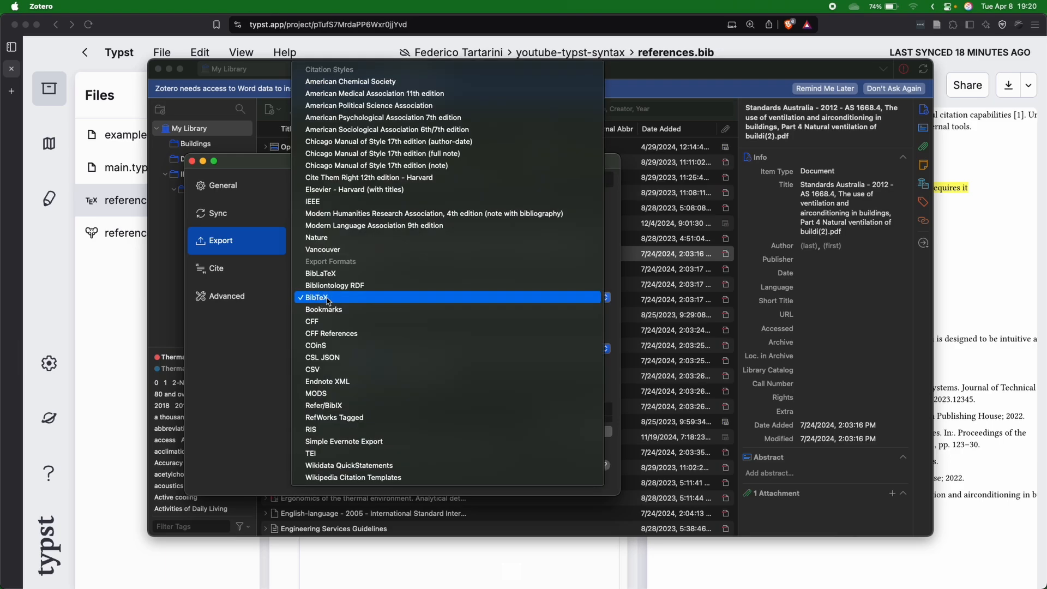
click(324, 297)
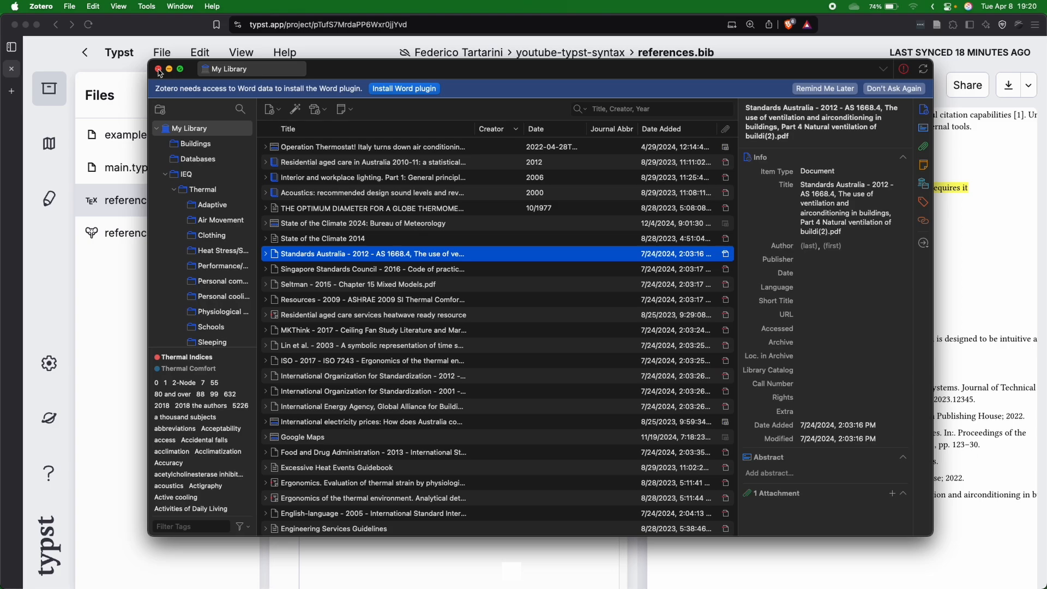
Step: Leave the Zotero library and return to the Typst project's example.typ
click(158, 69)
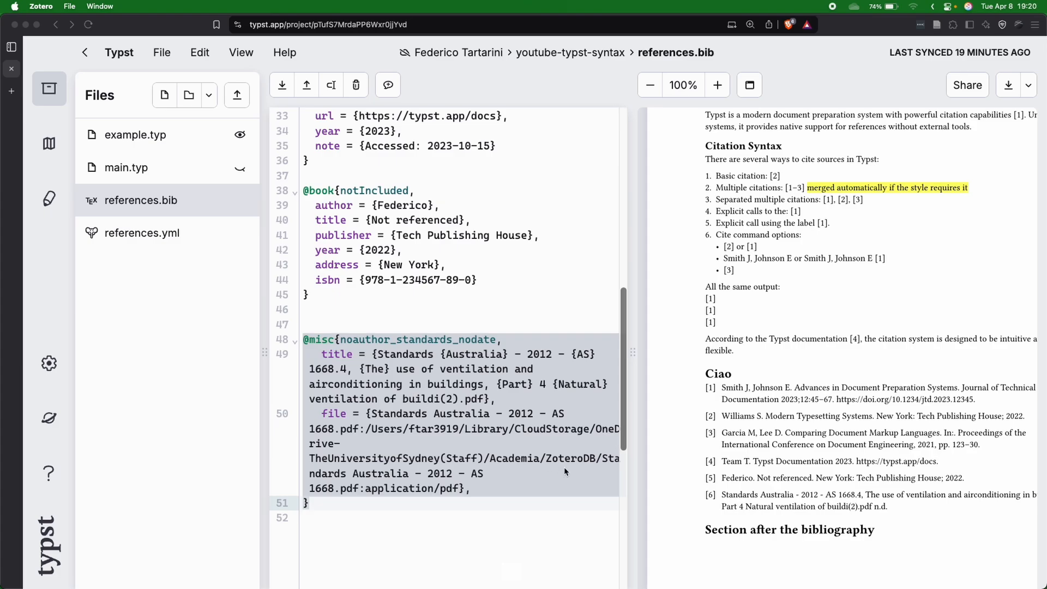
mouse_move(574, 439)
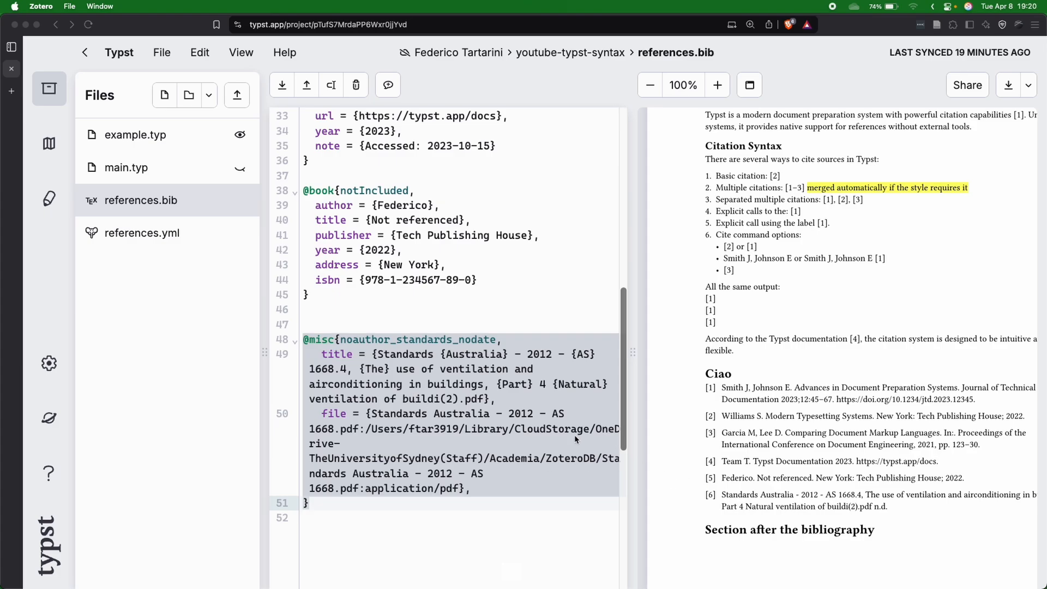
click(136, 135)
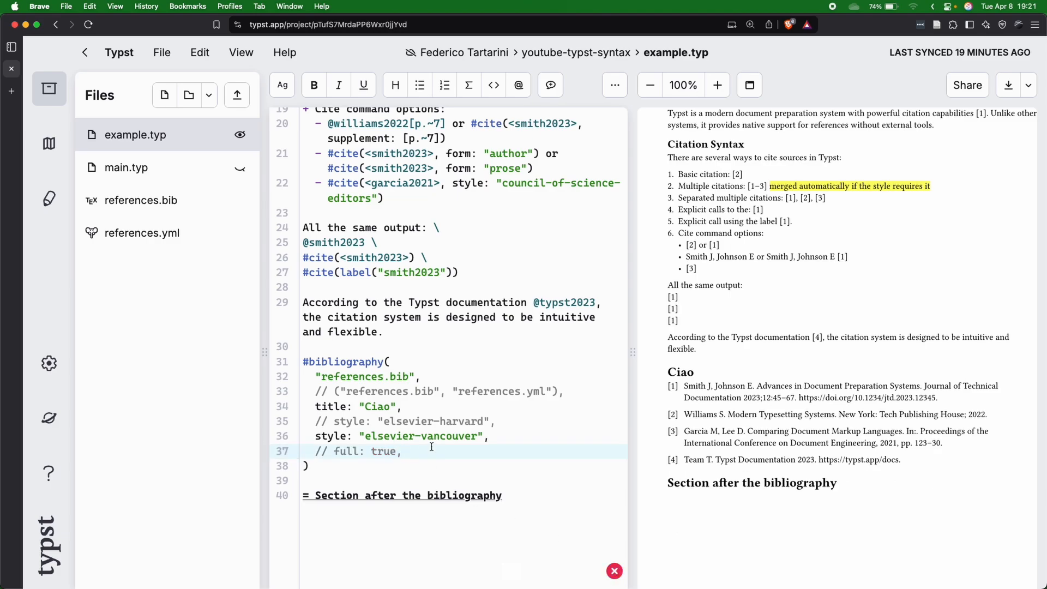
Step: Hide the Files sidebar and add two blank lines after line 29, above the bibliography call
click(401, 451)
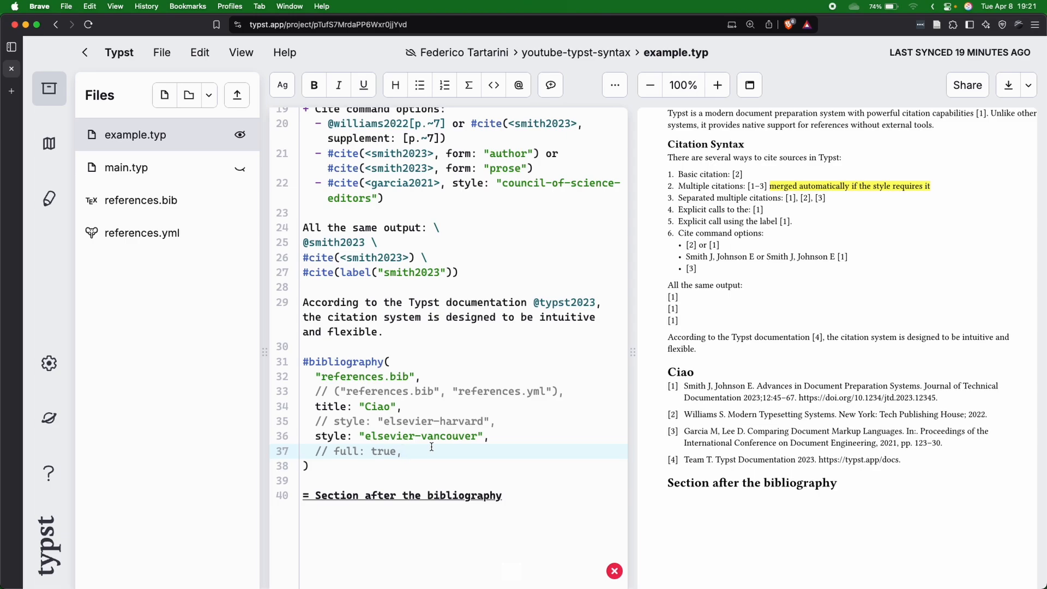
click(401, 451)
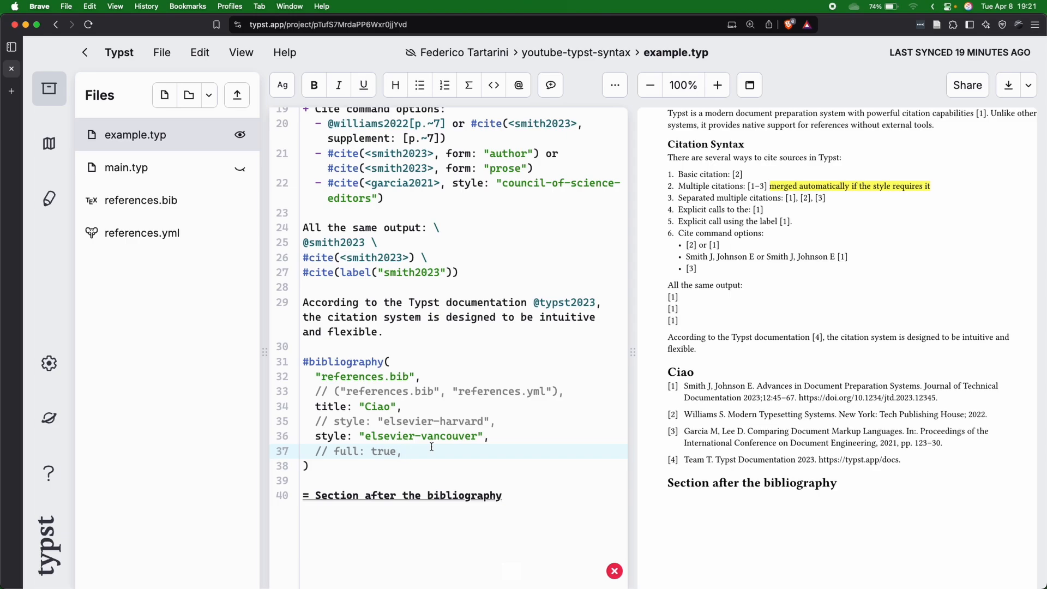
click(48, 89)
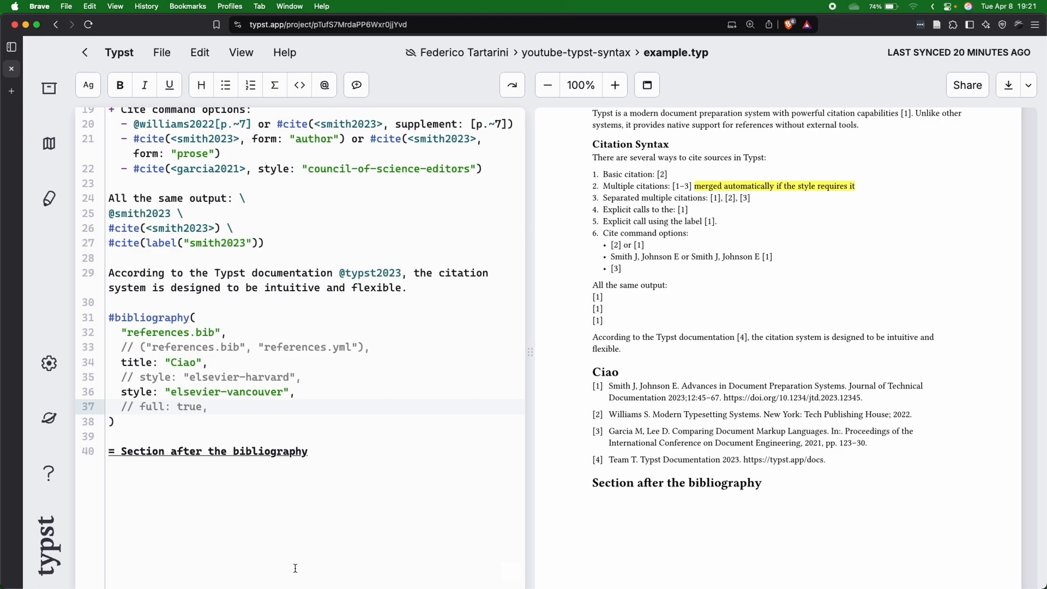
click(410, 292)
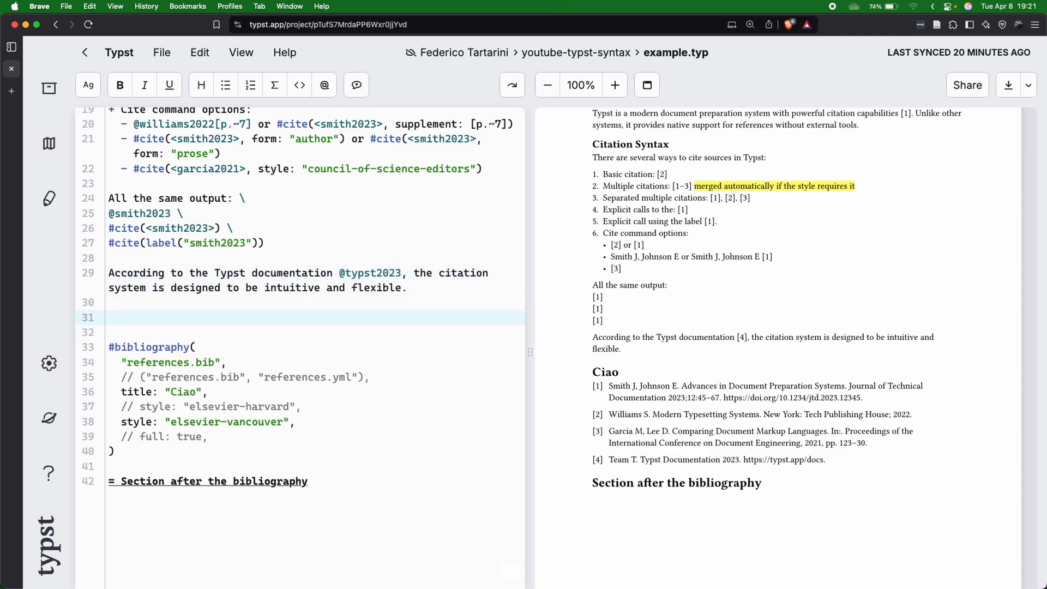
text(@)
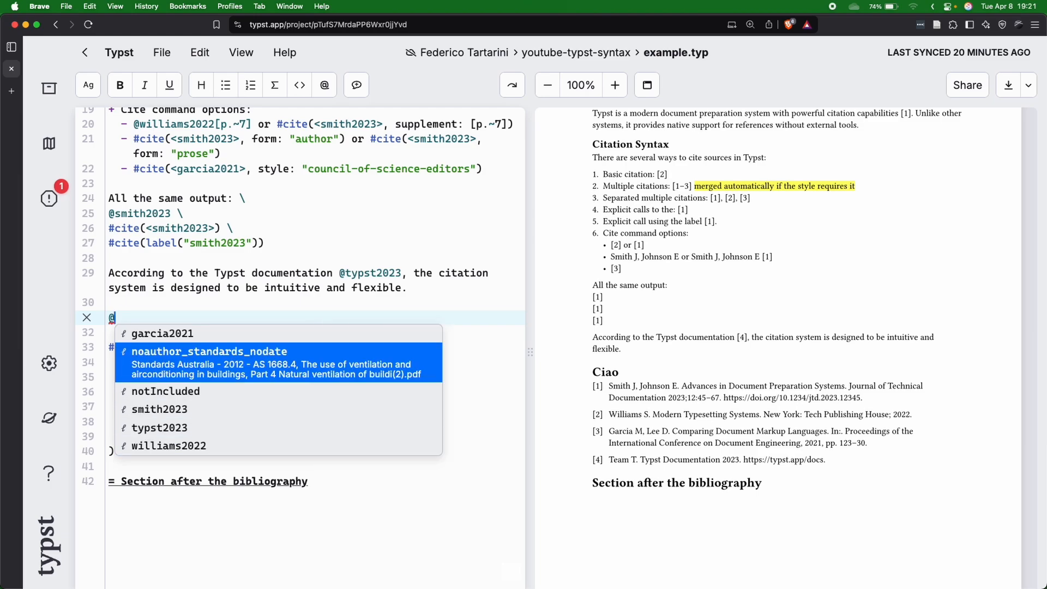
text(fede)
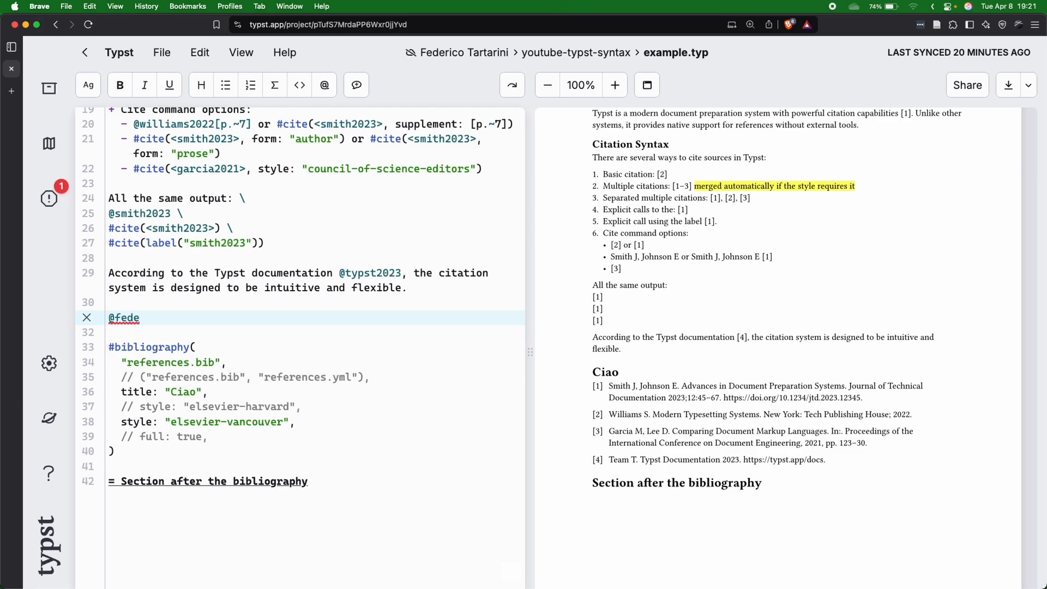
key(Backspace)
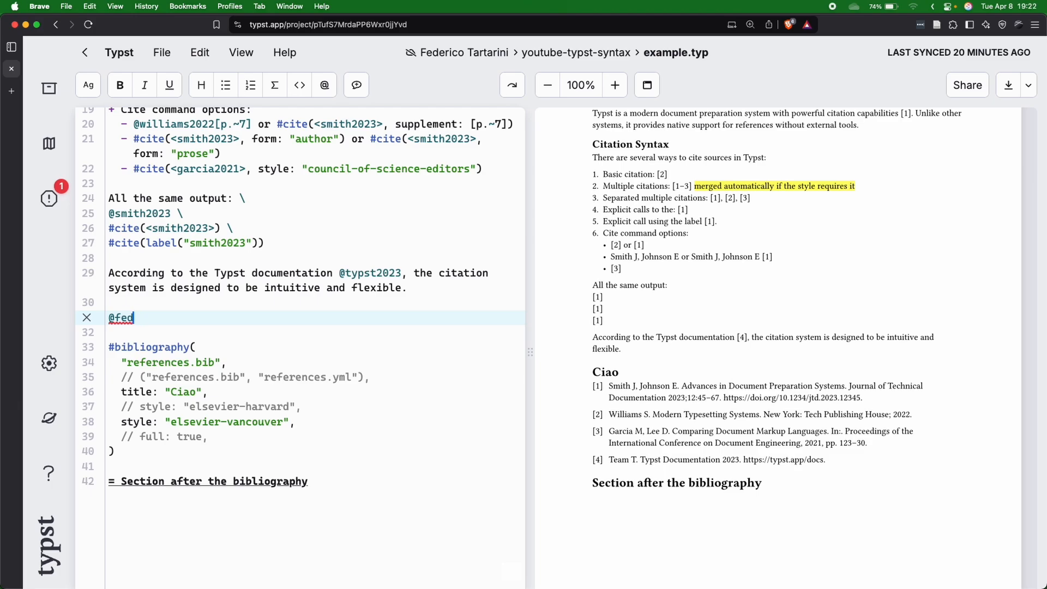
key(backspace)
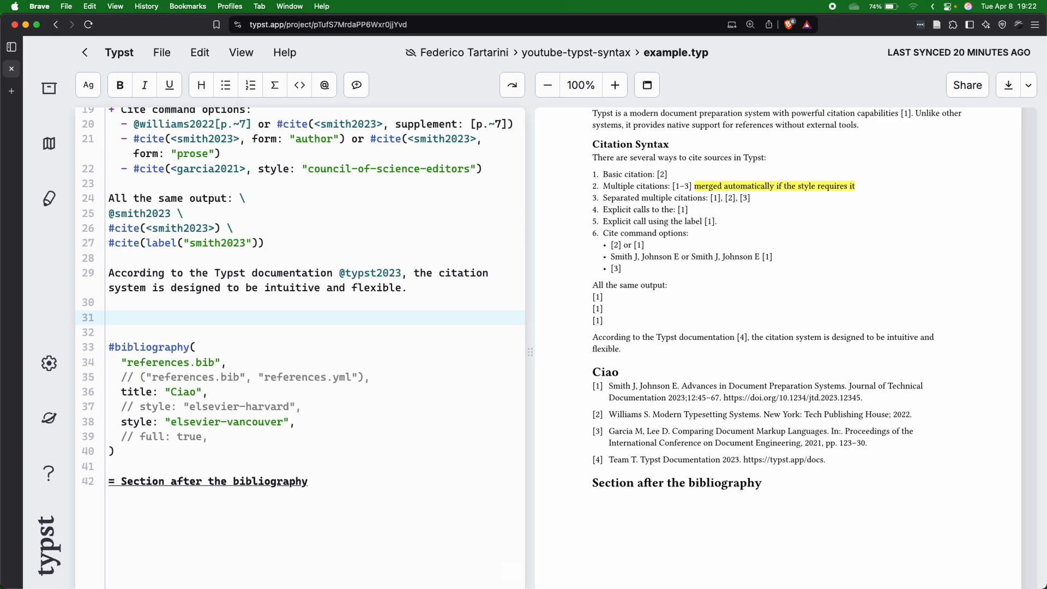
text(@)
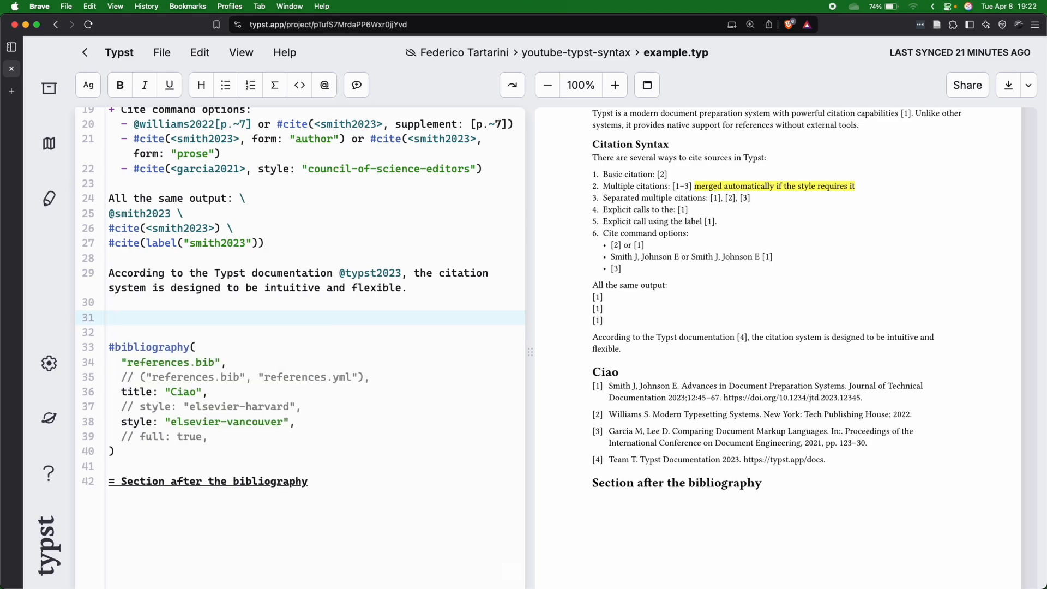
click(109, 317)
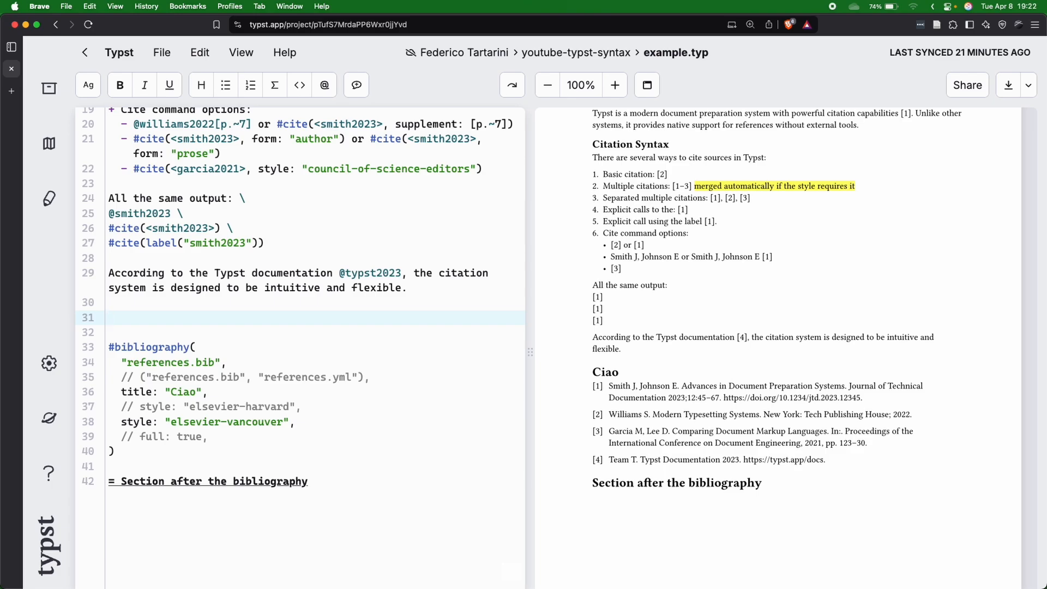
click(109, 317)
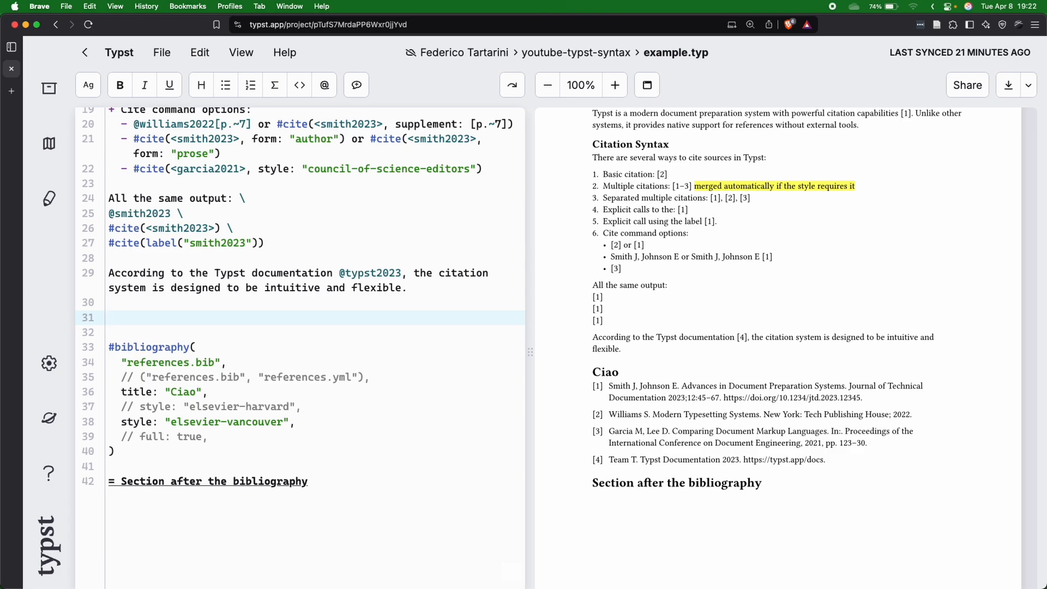
click(109, 317)
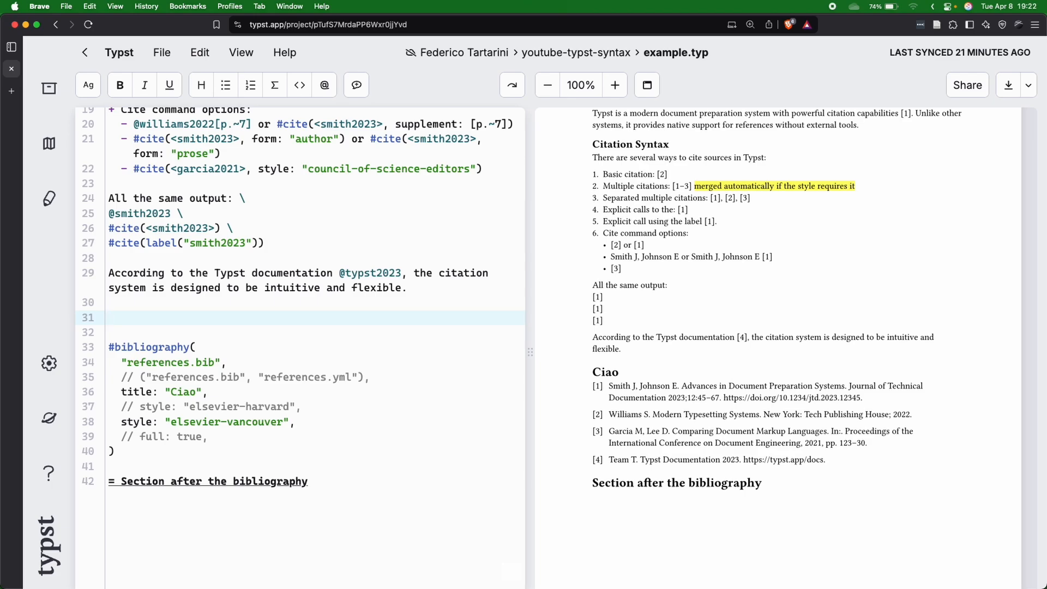
click(109, 318)
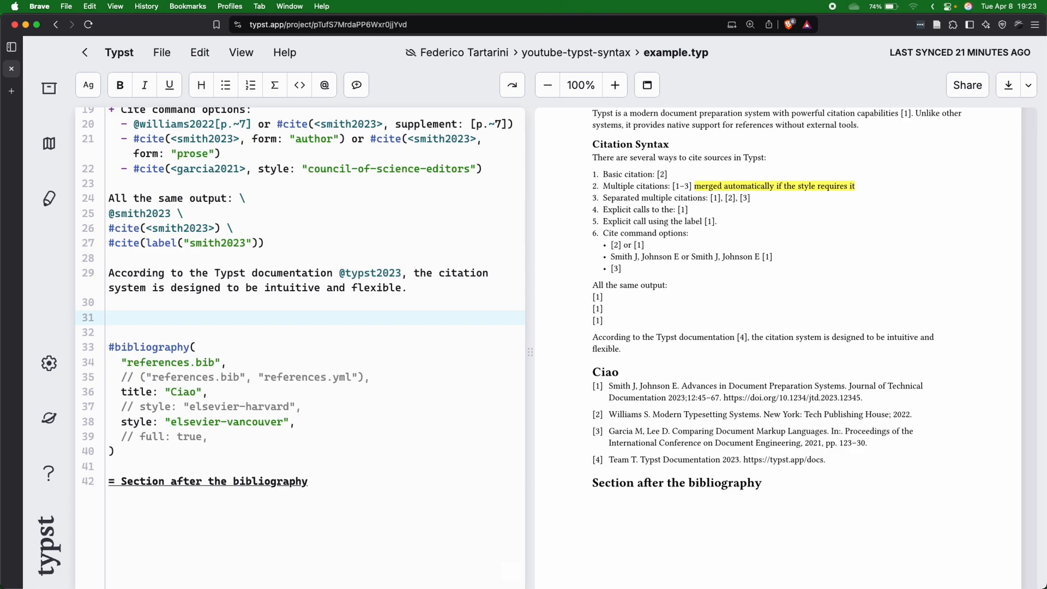
click(108, 317)
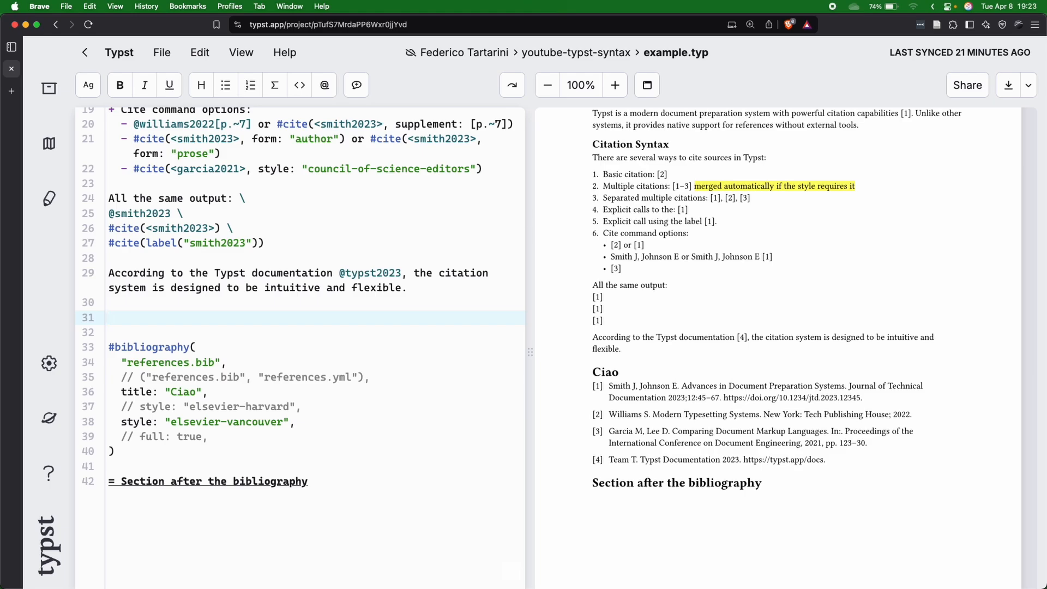
click(108, 317)
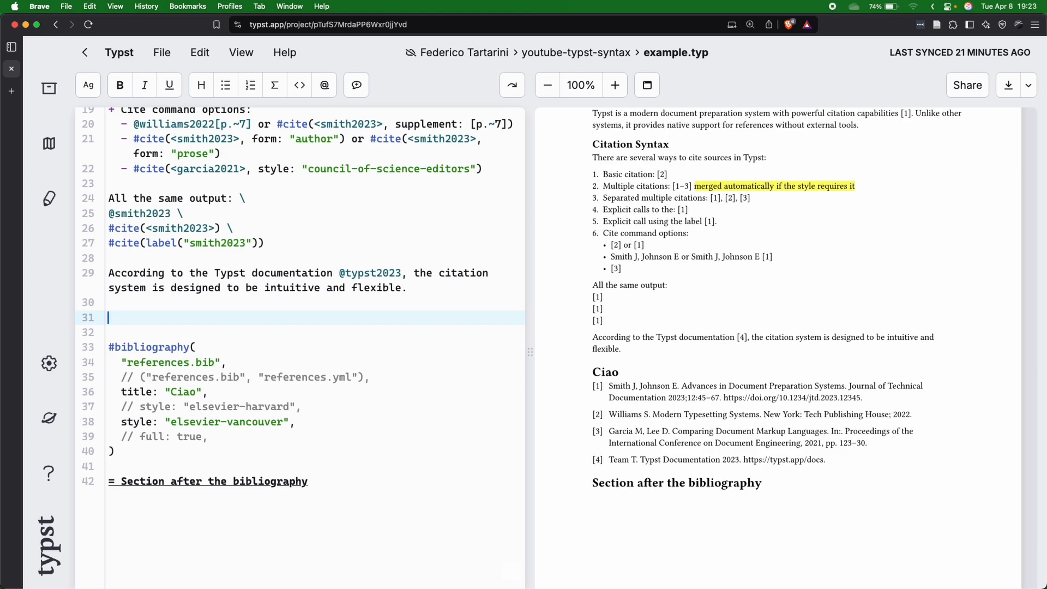